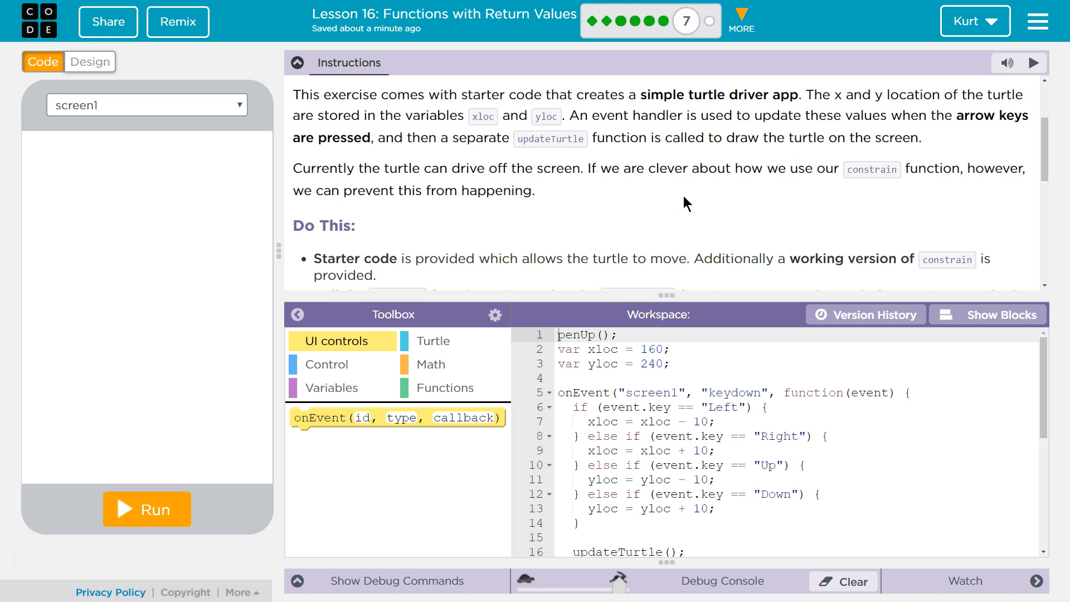
Run the starter turtle driver app so the turtle is drawn on screen.
{"action": "left_click", "coordinate": [146, 508]}
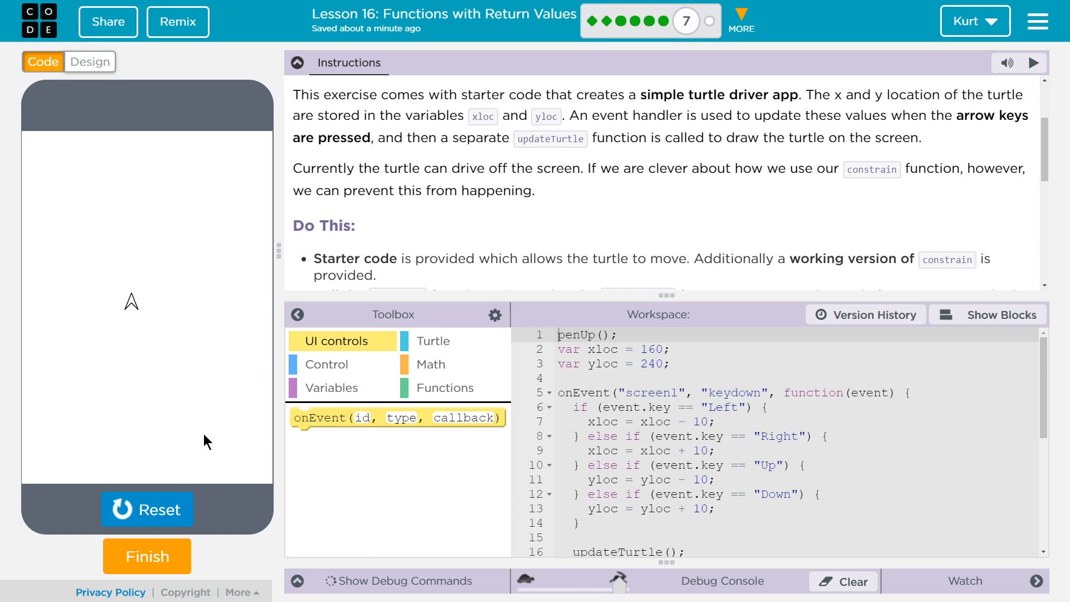
{"action": "mouse_move", "coordinate": [969, 133]}
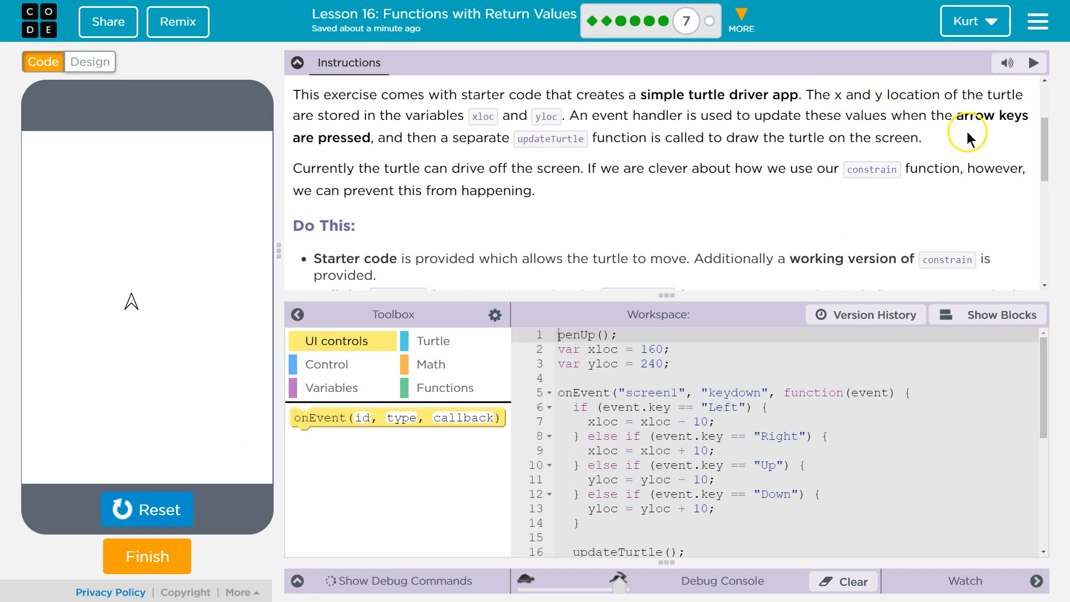
{"action": "mouse_move", "coordinate": [954, 142]}
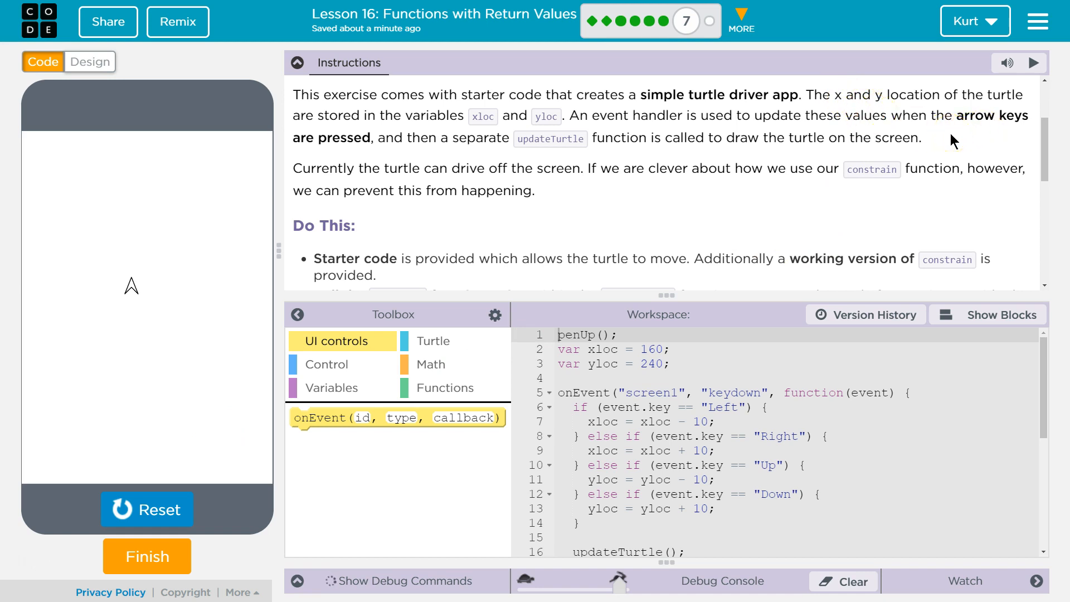
{"action": "mouse_move", "coordinate": [620, 171]}
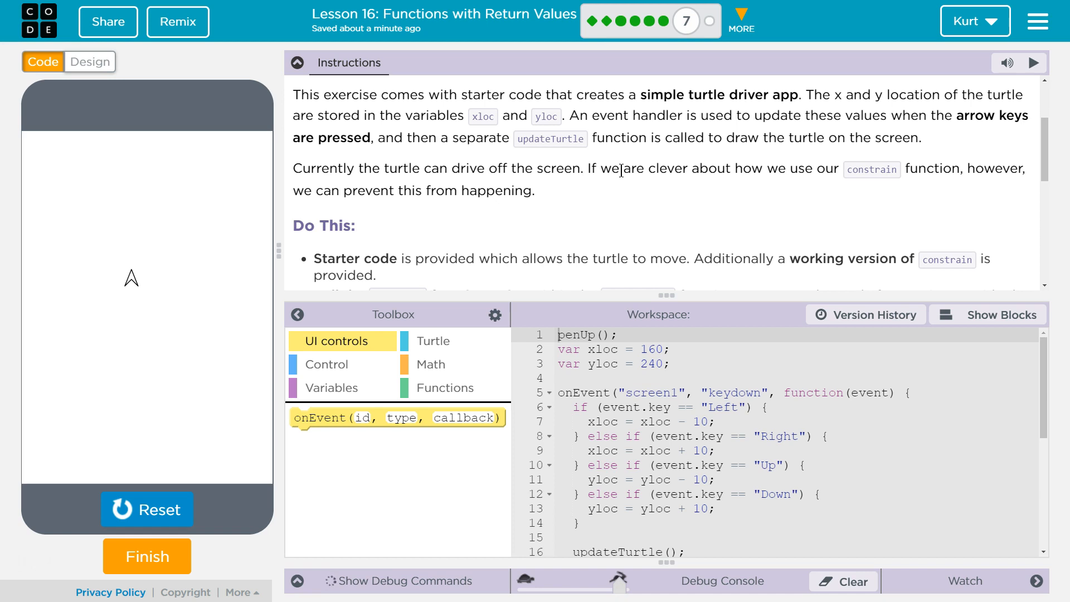
{"action": "mouse_move", "coordinate": [782, 183]}
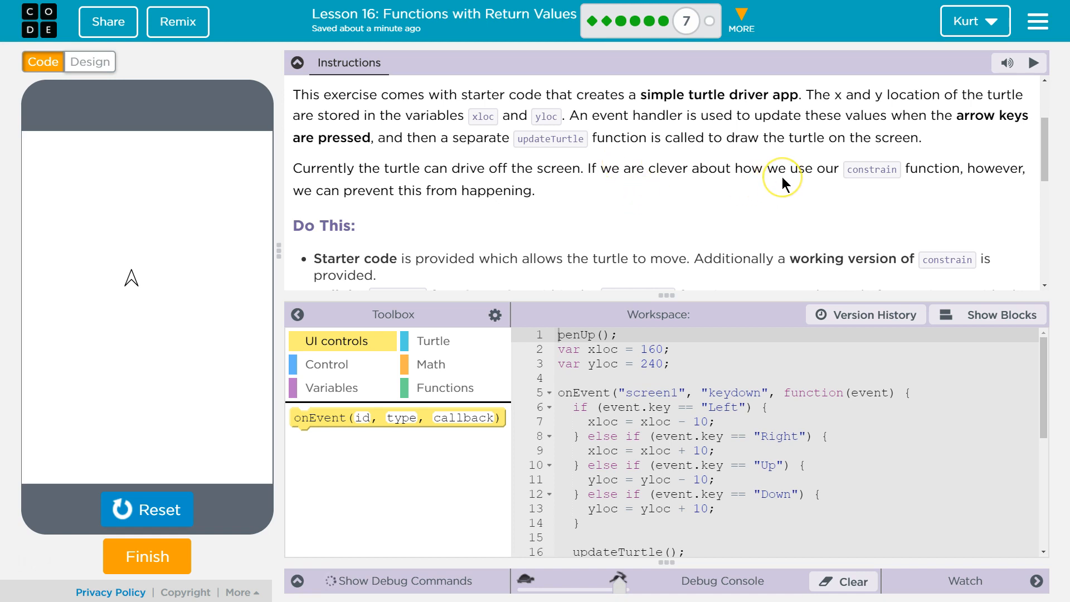
{"action": "mouse_move", "coordinate": [784, 183]}
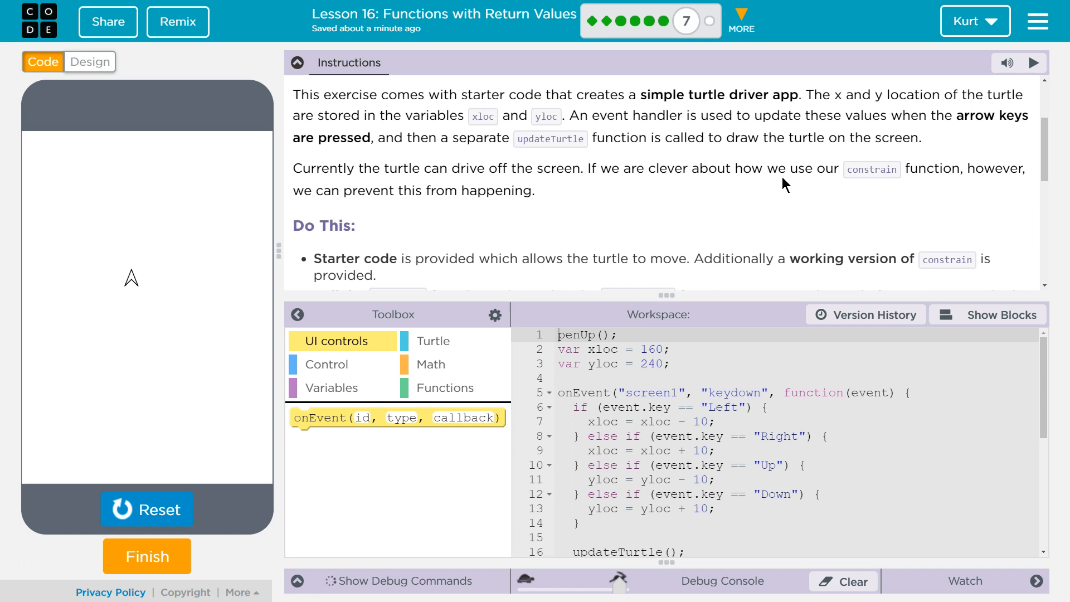
{"action": "scroll", "scroll_direction": "down", "scroll_amount": 3}
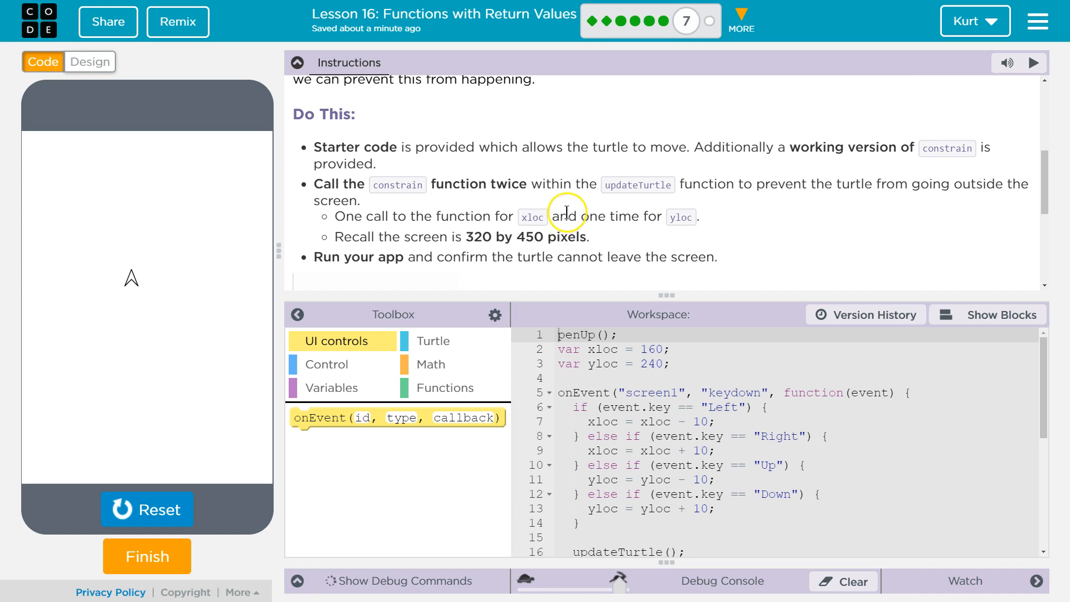
{"action": "mouse_move", "coordinate": [566, 210]}
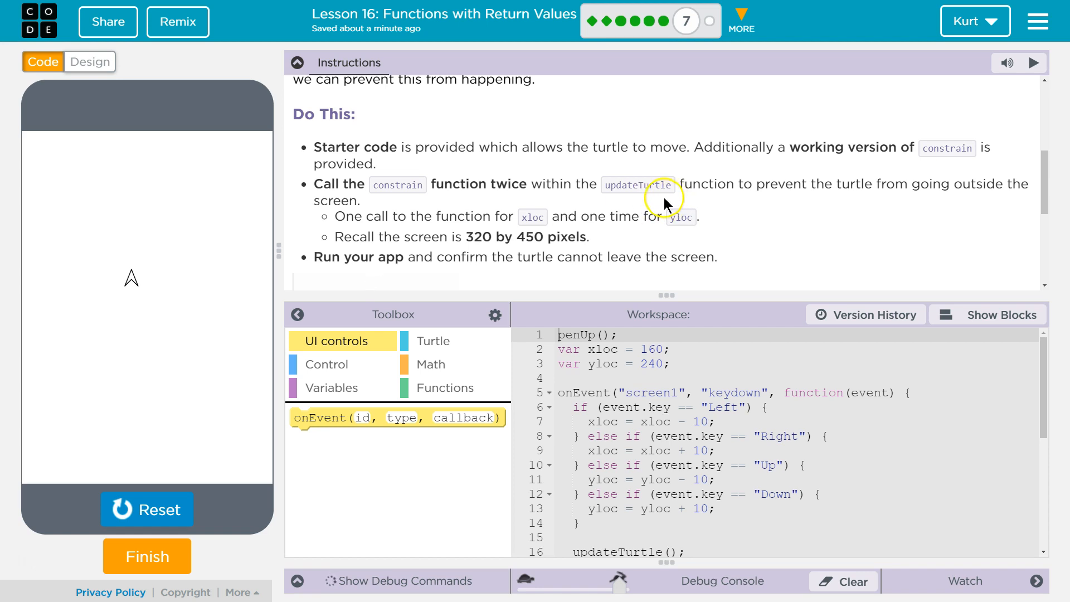
{"action": "mouse_move", "coordinate": [631, 184]}
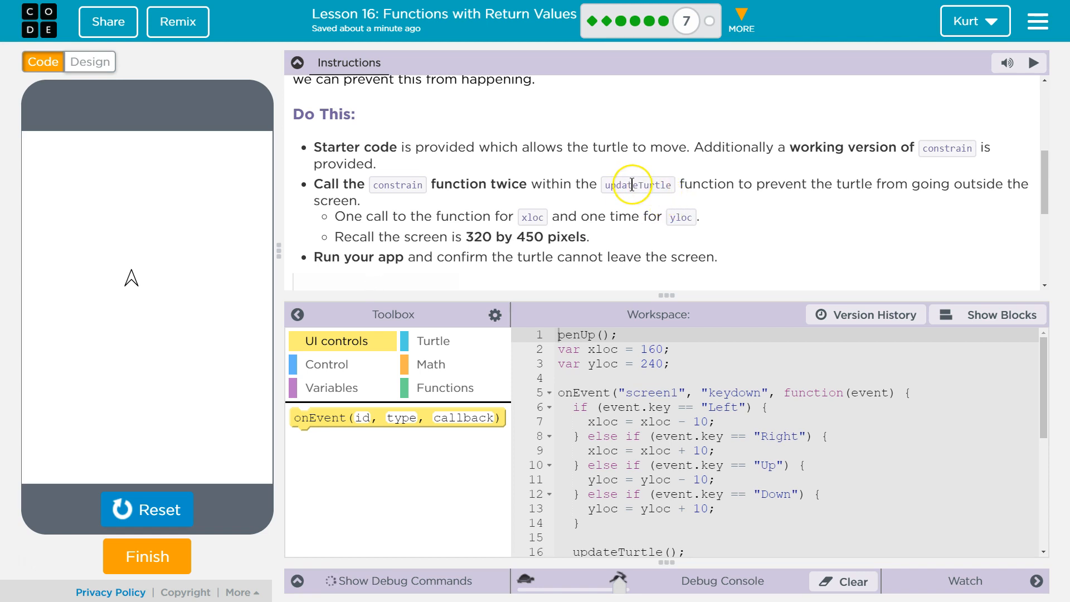
{"action": "mouse_move", "coordinate": [631, 183]}
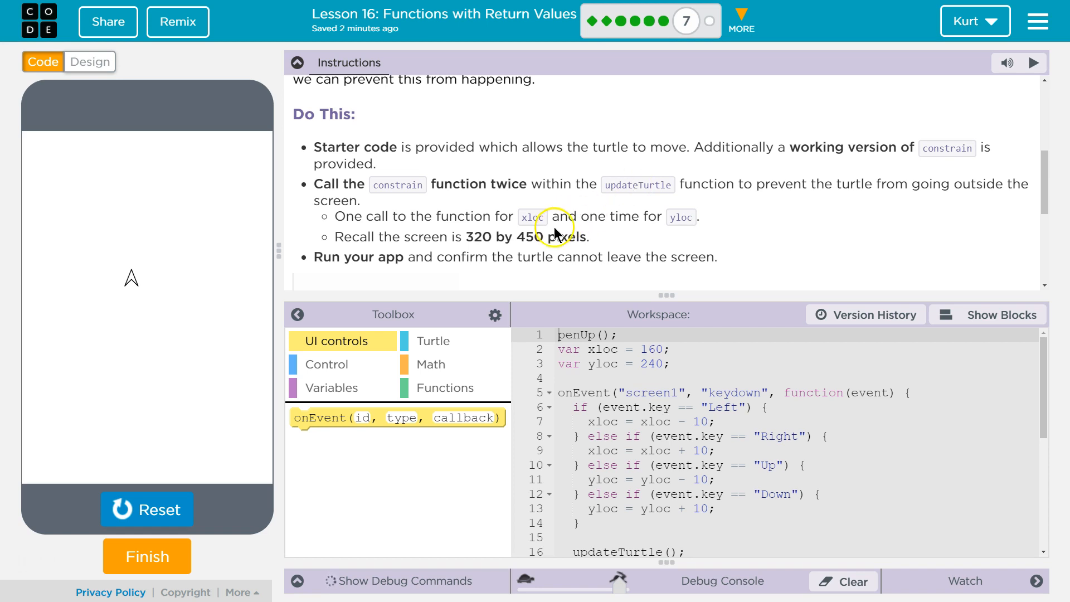
{"action": "mouse_move", "coordinate": [539, 221]}
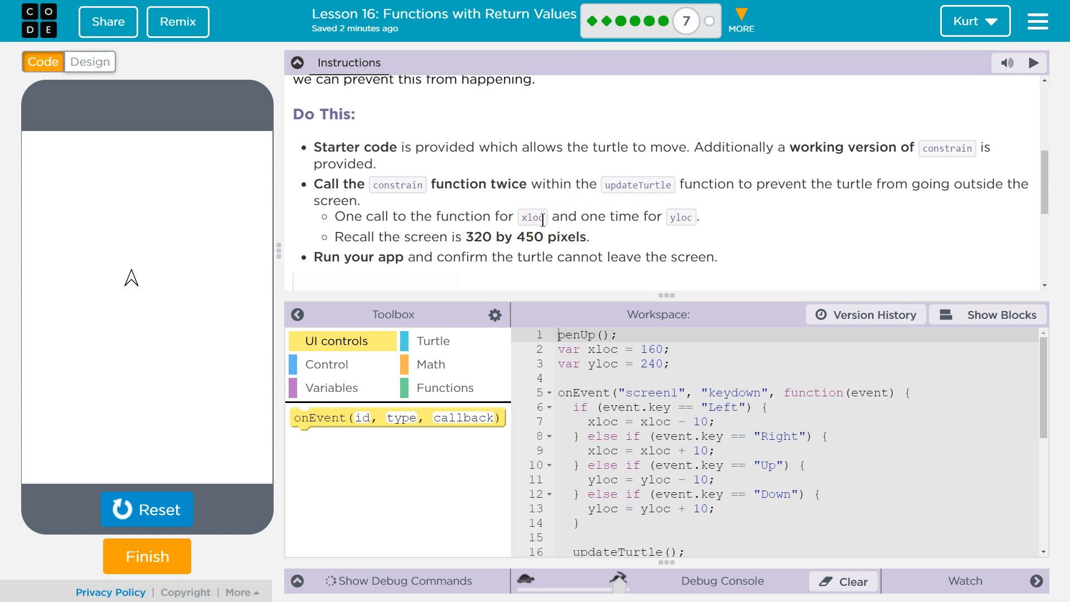
{"action": "mouse_move", "coordinate": [491, 244]}
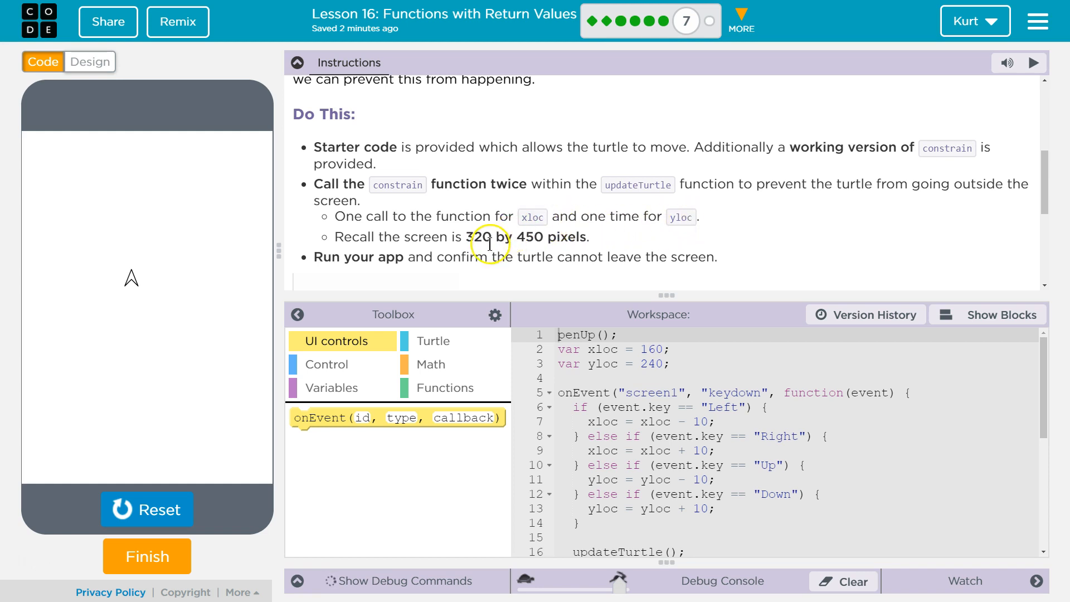
{"action": "mouse_move", "coordinate": [537, 236]}
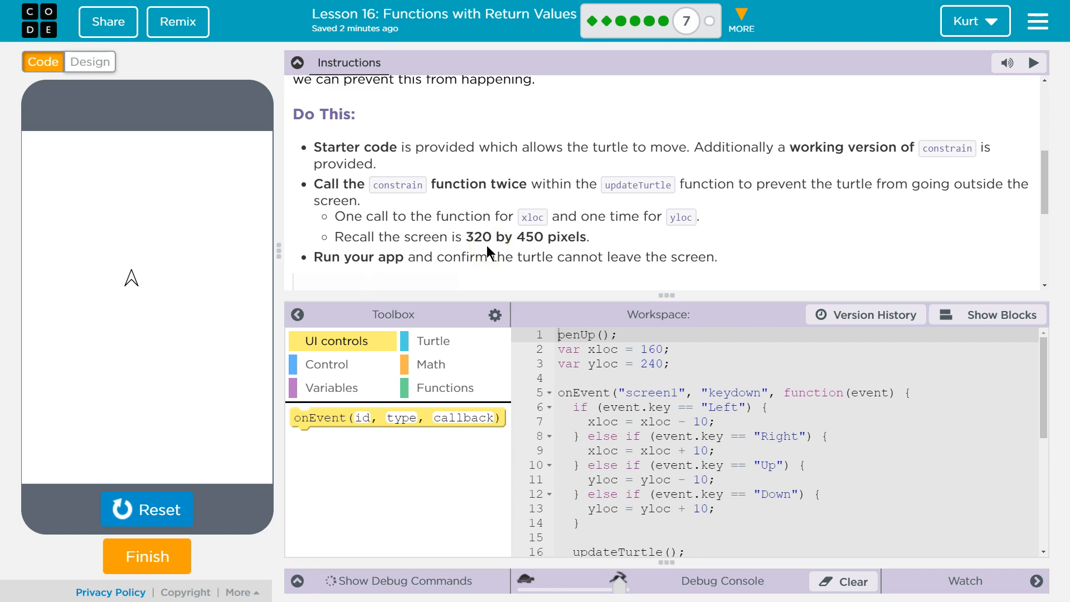
{"action": "scroll", "scroll_direction": "down", "scroll_amount": 3}
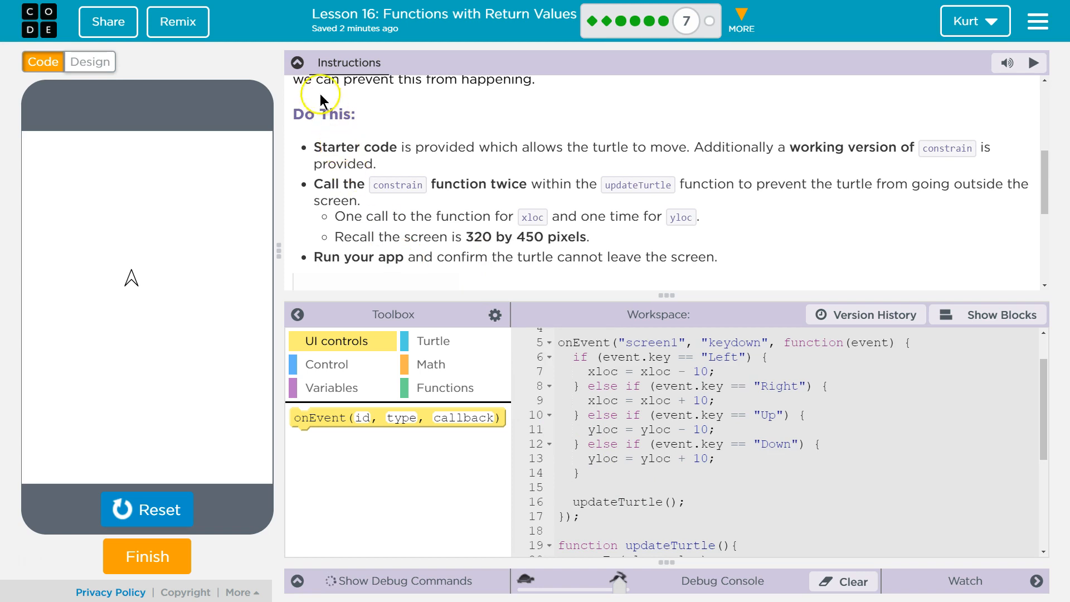
Show the code as blocks and collapse the Instructions panel to enlarge the workspace.
{"action": "left_click", "coordinate": [989, 315]}
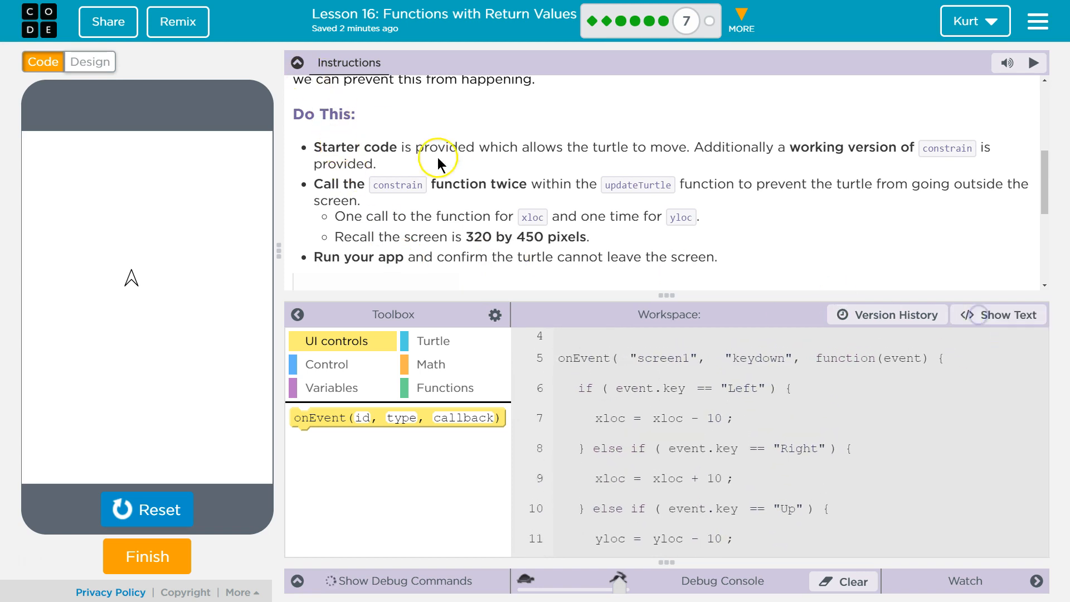
{"action": "left_click", "coordinate": [297, 63]}
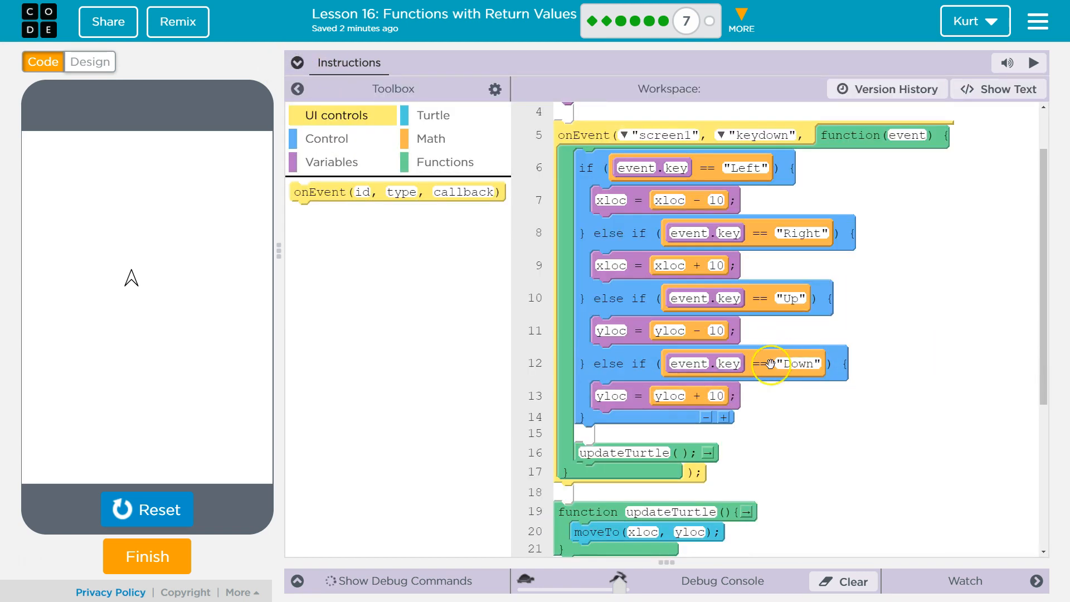
{"action": "scroll", "scroll_direction": "down", "scroll_amount": 3}
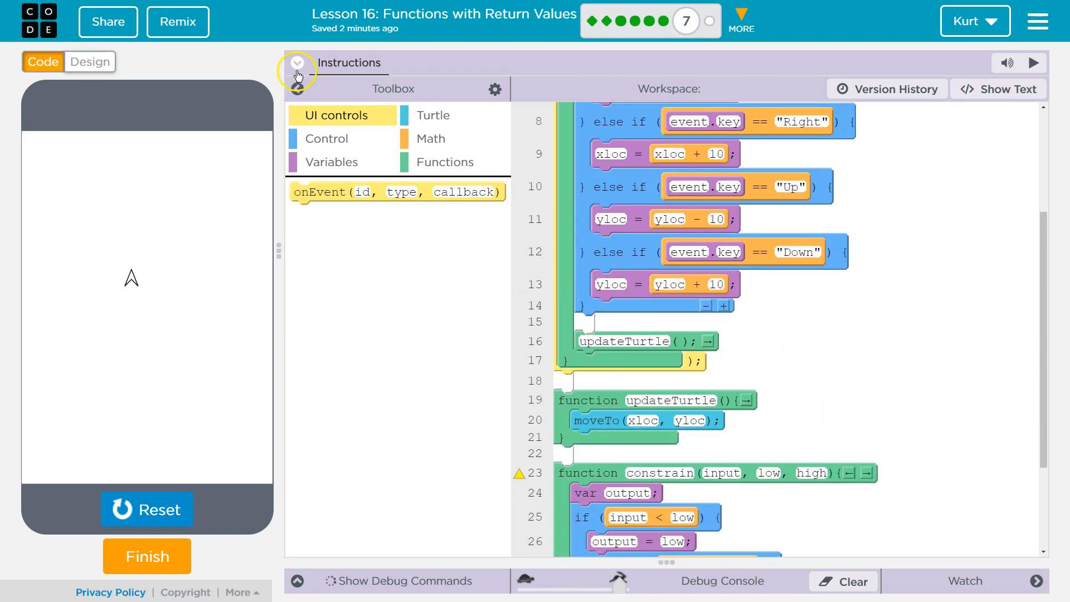
{"action": "left_click", "coordinate": [297, 62]}
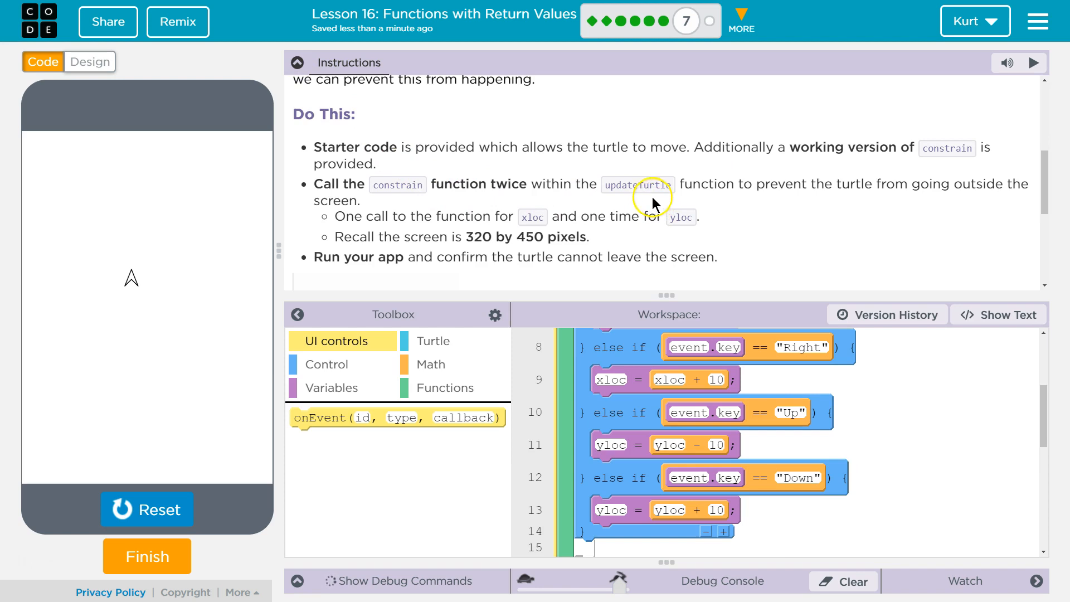
{"action": "left_click", "coordinate": [296, 63]}
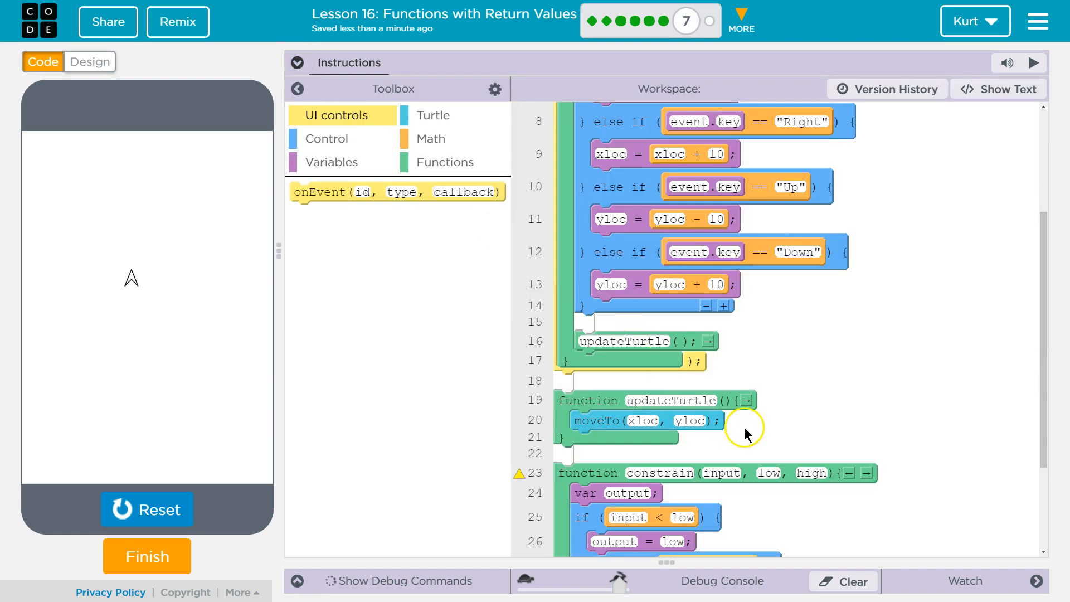
{"action": "mouse_move", "coordinate": [695, 424]}
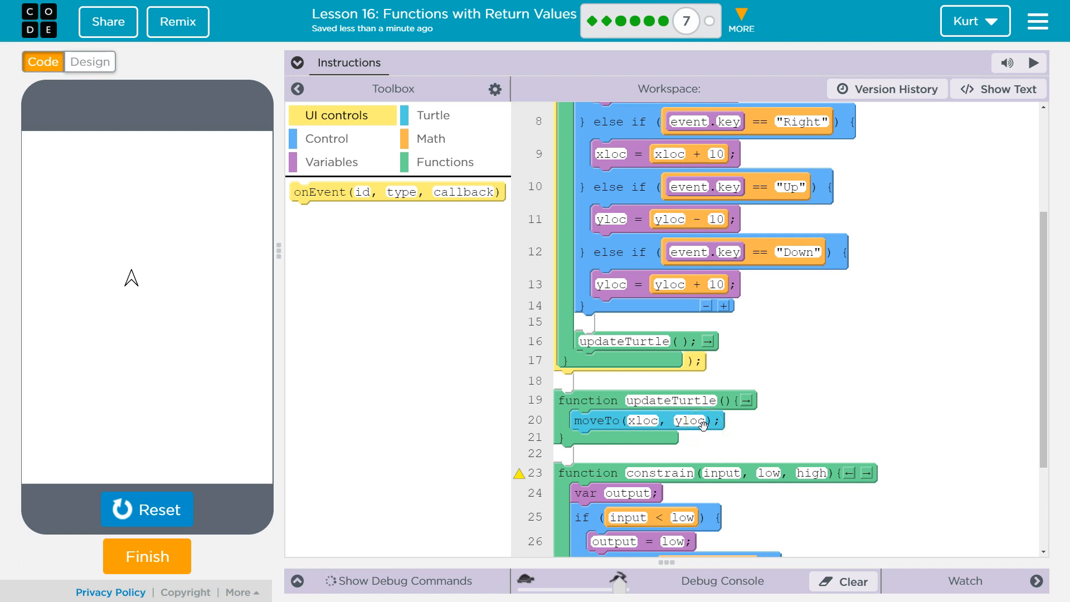
Scroll the workspace to review updateTurtle, the constrain function and the xloc/yloc values.
{"action": "scroll", "scroll_direction": "down", "scroll_amount": 3}
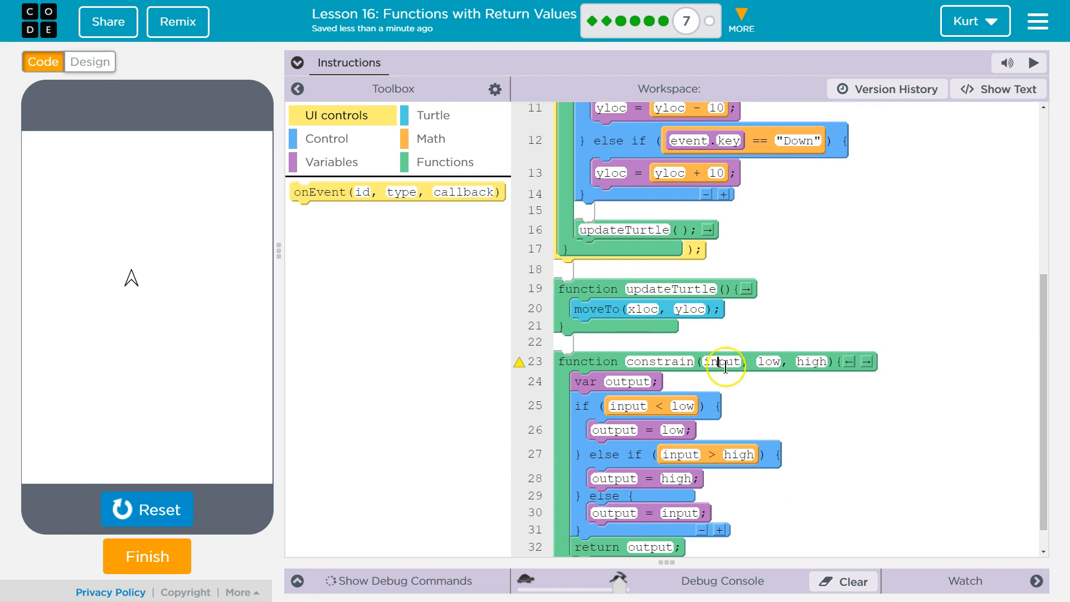
{"action": "mouse_move", "coordinate": [770, 358]}
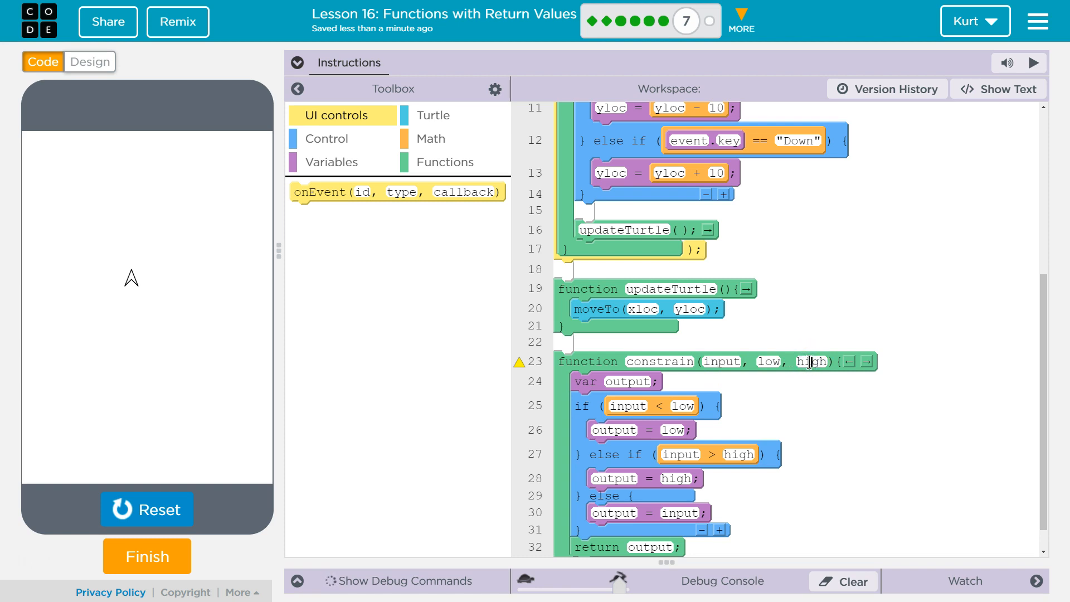
{"action": "scroll", "scroll_direction": "up", "scroll_amount": 3}
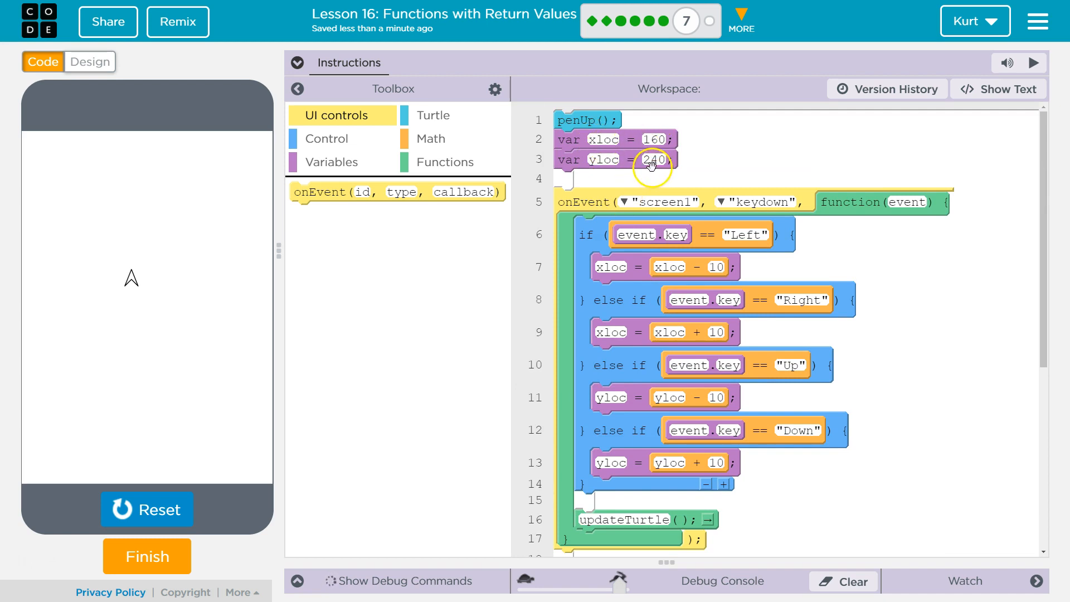
{"action": "scroll", "scroll_direction": "down", "scroll_amount": 3}
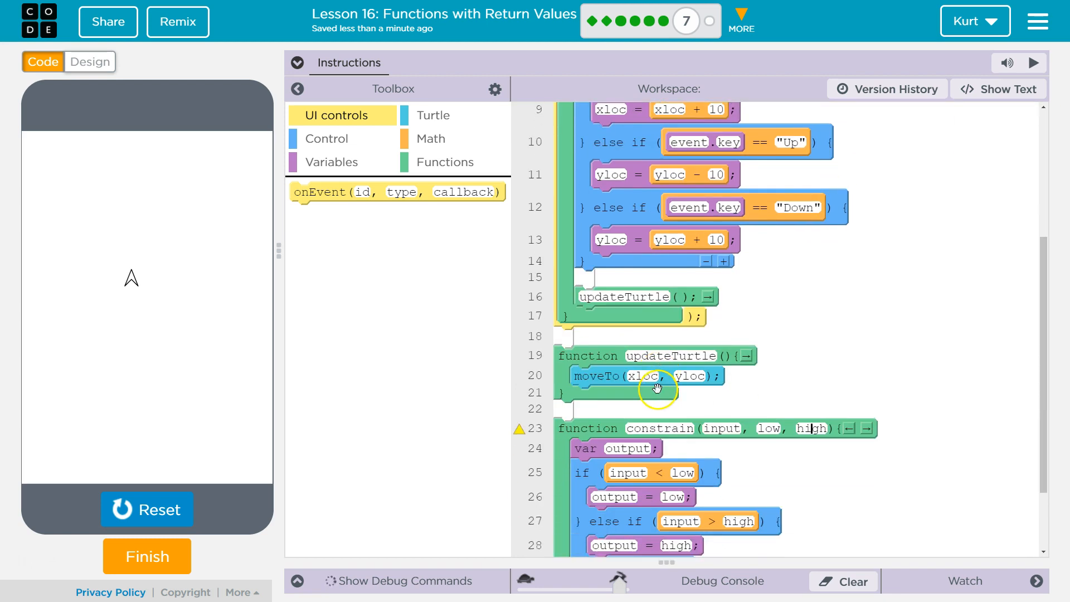
{"action": "mouse_move", "coordinate": [424, 117]}
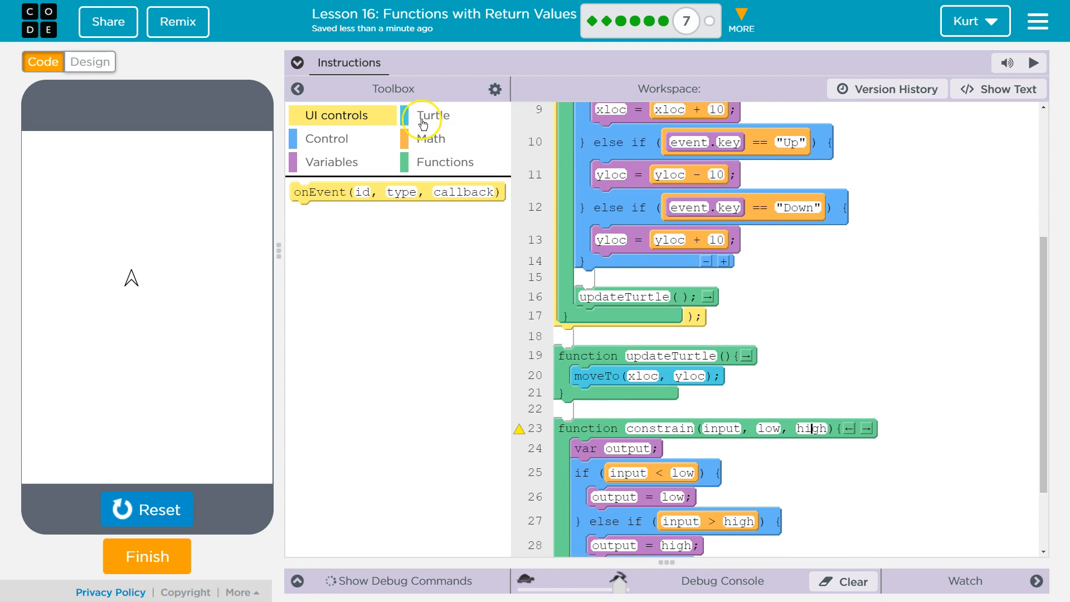
{"action": "mouse_move", "coordinate": [329, 162]}
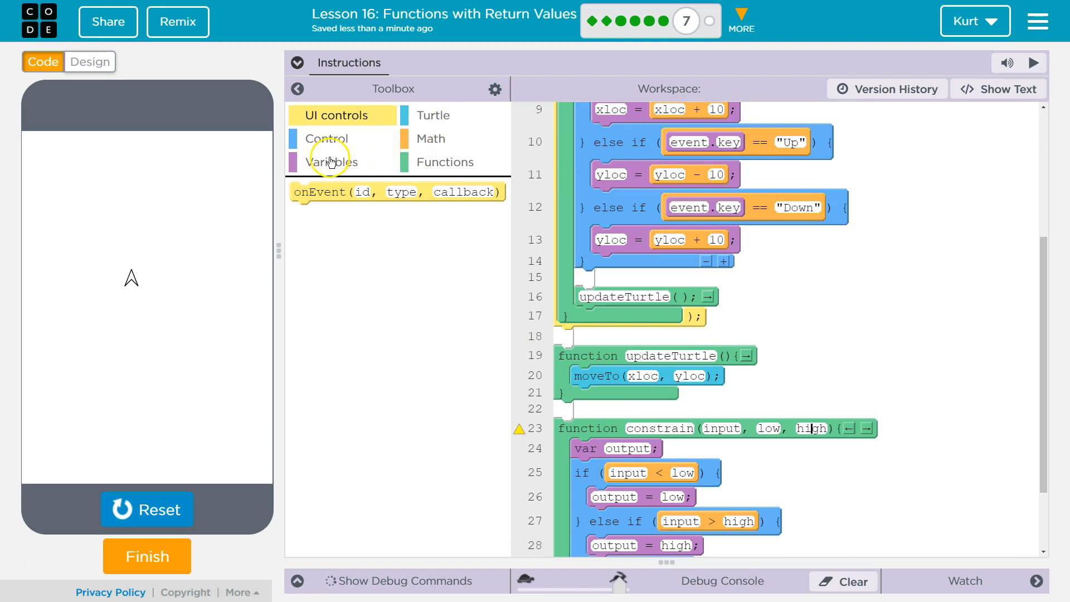
In updateTurtle, set xloc = constrain(xloc, 0, 320) to keep the turtle horizontally on screen.
{"action": "left_click", "coordinate": [330, 162]}
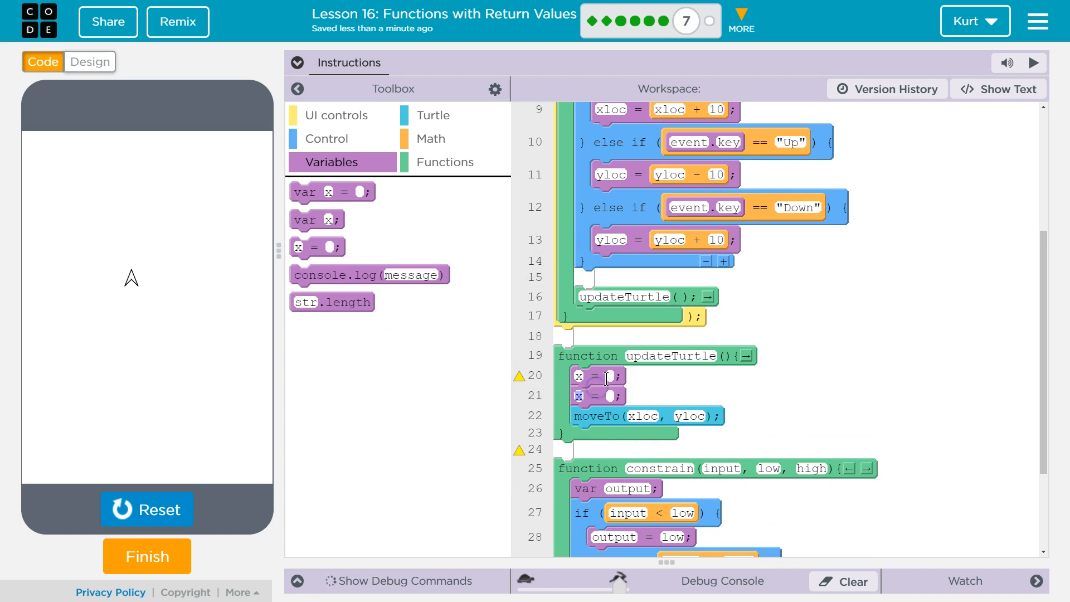
{"action": "left_click", "coordinate": [579, 376]}
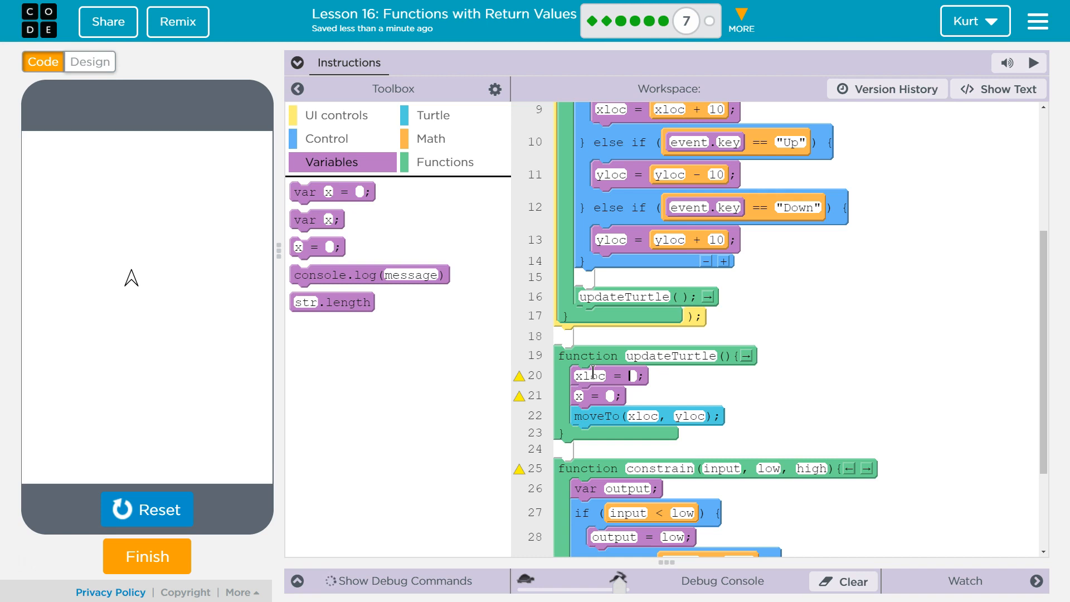
{"action": "left_click", "coordinate": [652, 376]}
{"action": "type", "text": "constrain(xloc"}
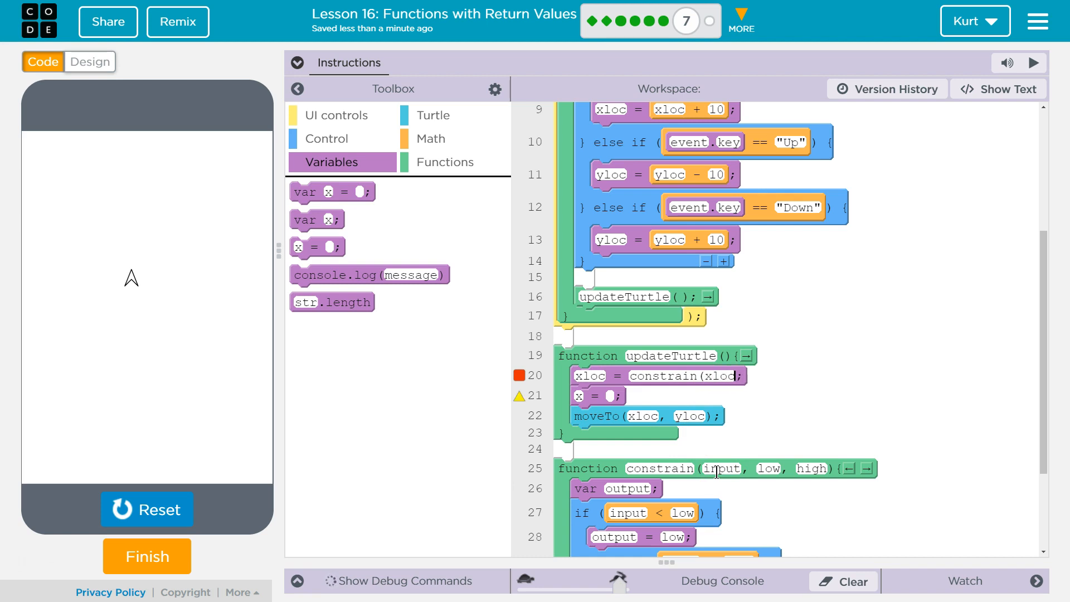
{"action": "left_click", "coordinate": [743, 376]}
{"action": "type", "text": ", 0, 320)"}
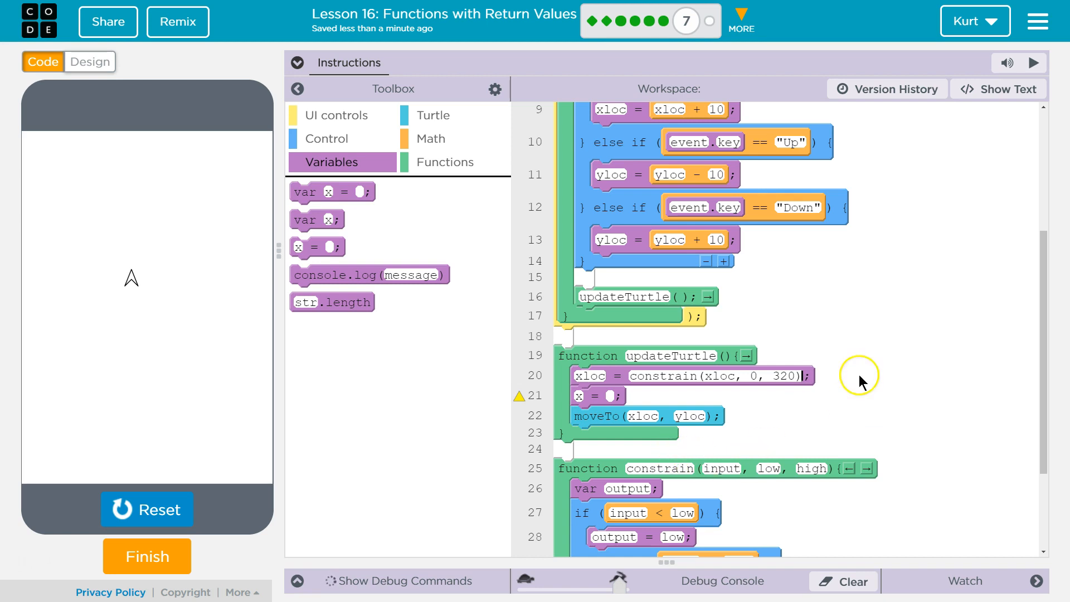
{"action": "left_click", "coordinate": [590, 376]}
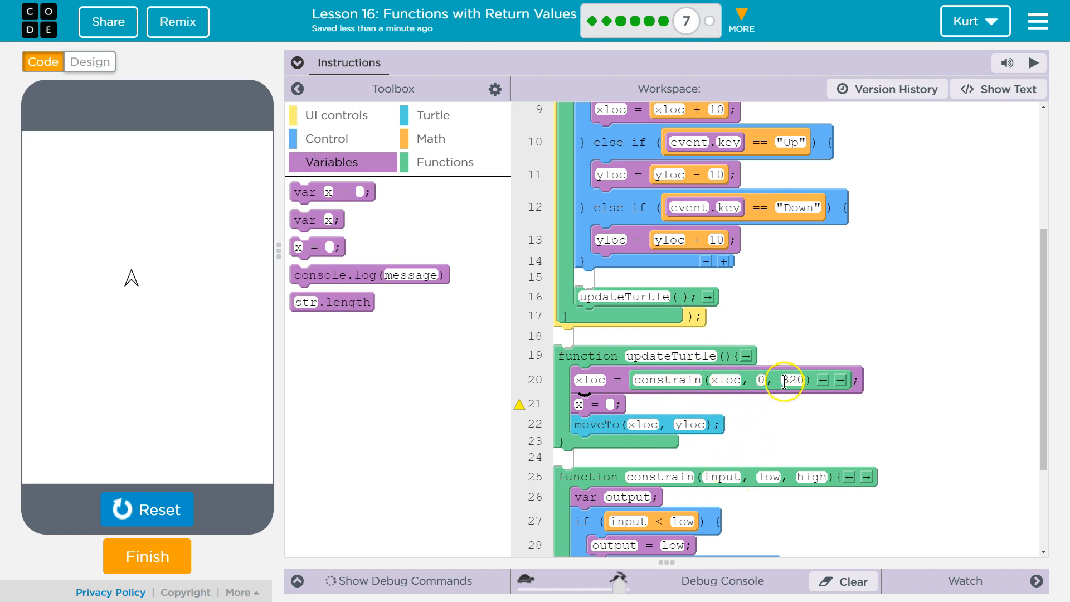
{"action": "scroll", "scroll_direction": "down", "scroll_amount": 3}
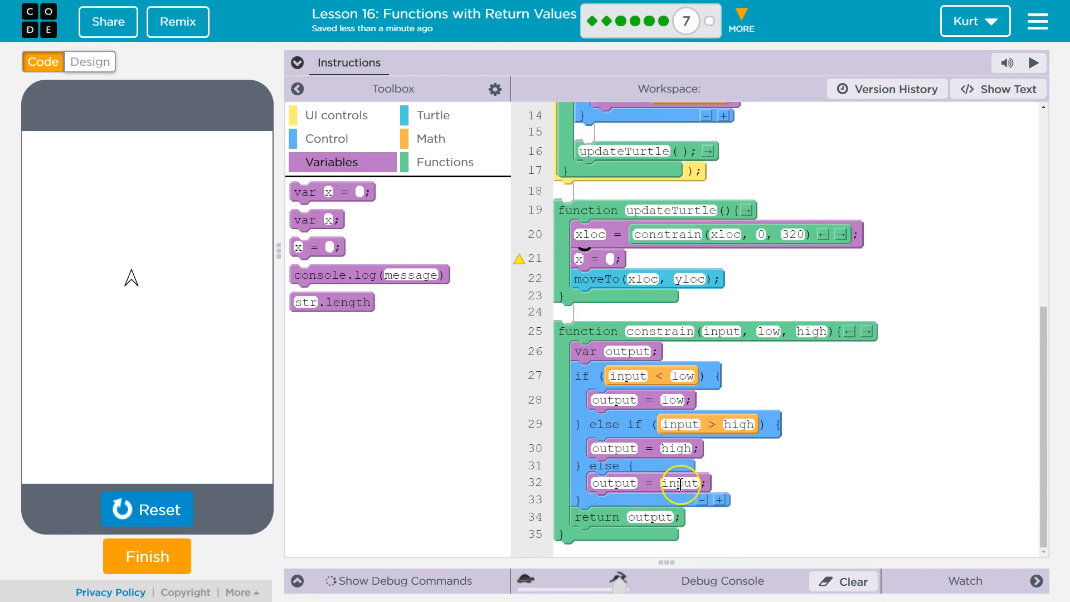
{"action": "mouse_move", "coordinate": [671, 509]}
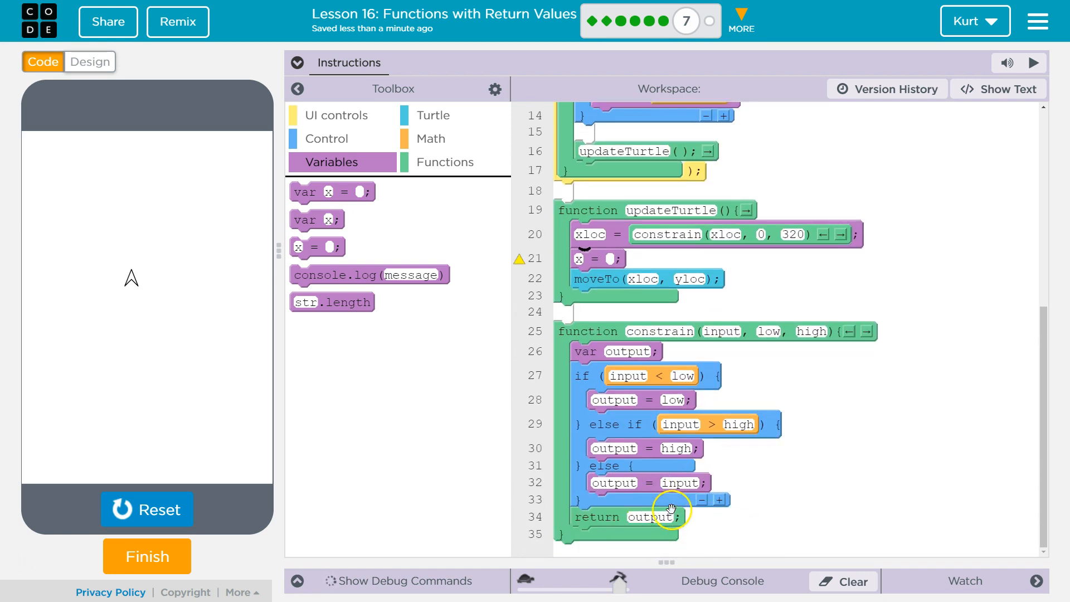
{"action": "mouse_move", "coordinate": [800, 274]}
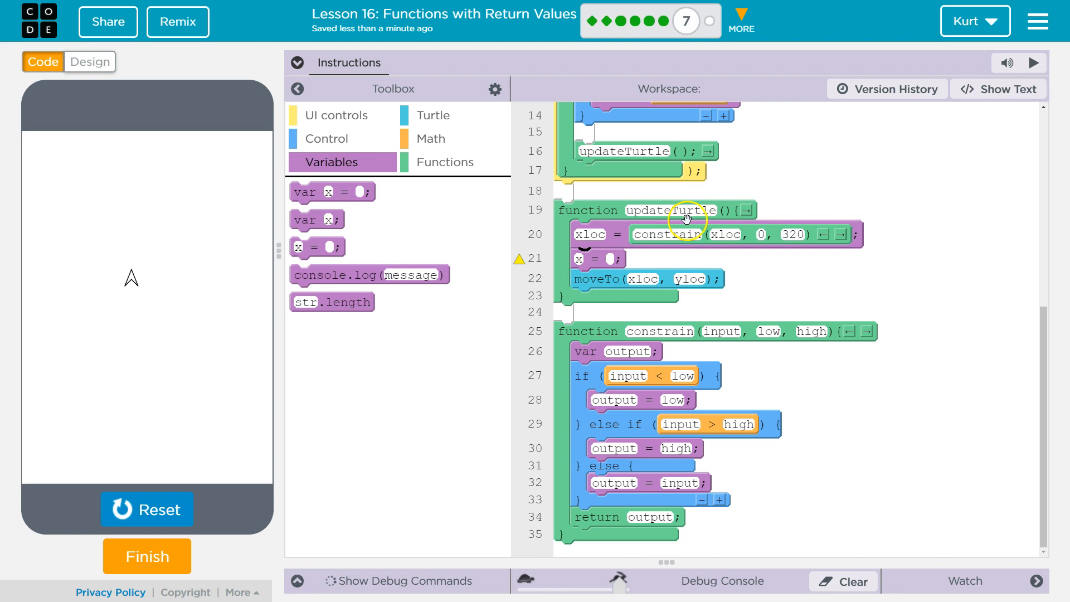
{"action": "mouse_move", "coordinate": [782, 238]}
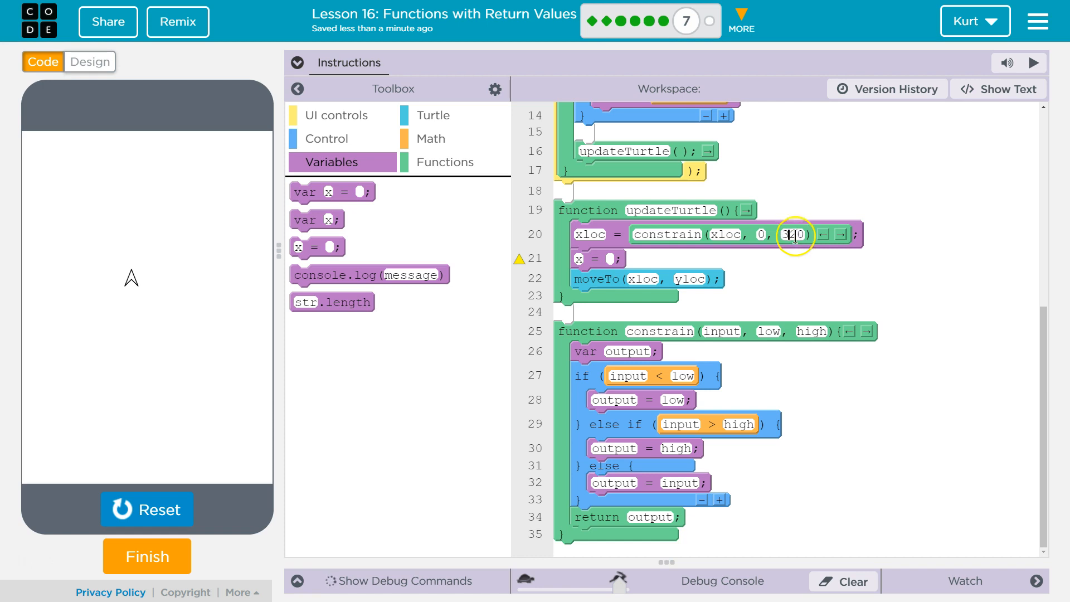
{"action": "mouse_move", "coordinate": [617, 520]}
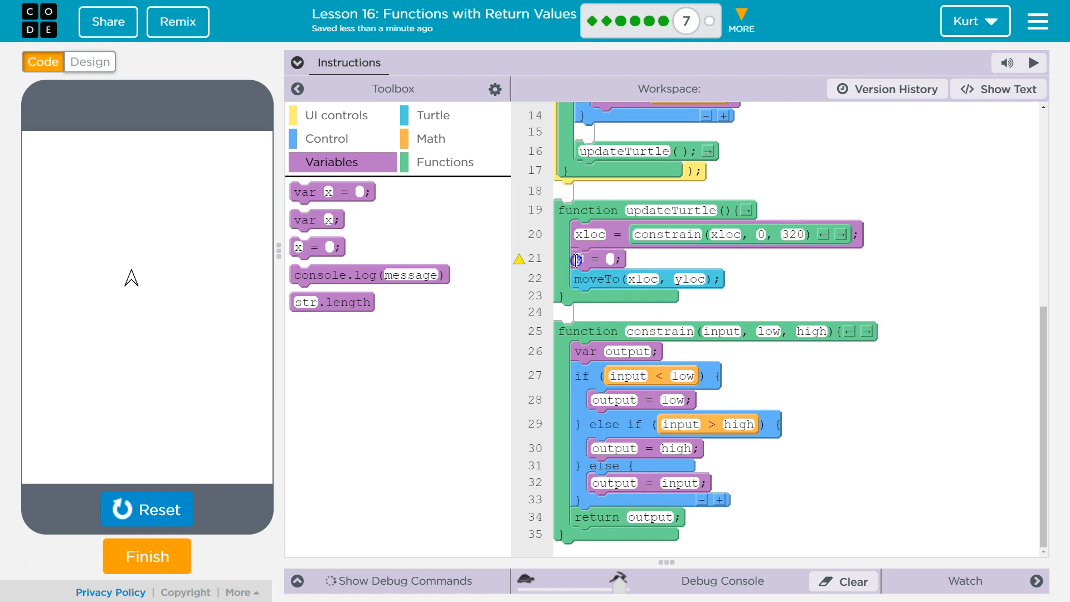
Replace the placeholder line with yloc = constrain(yloc, 0, 450) to clamp the vertical position.
{"action": "type", "text": "yloc"}
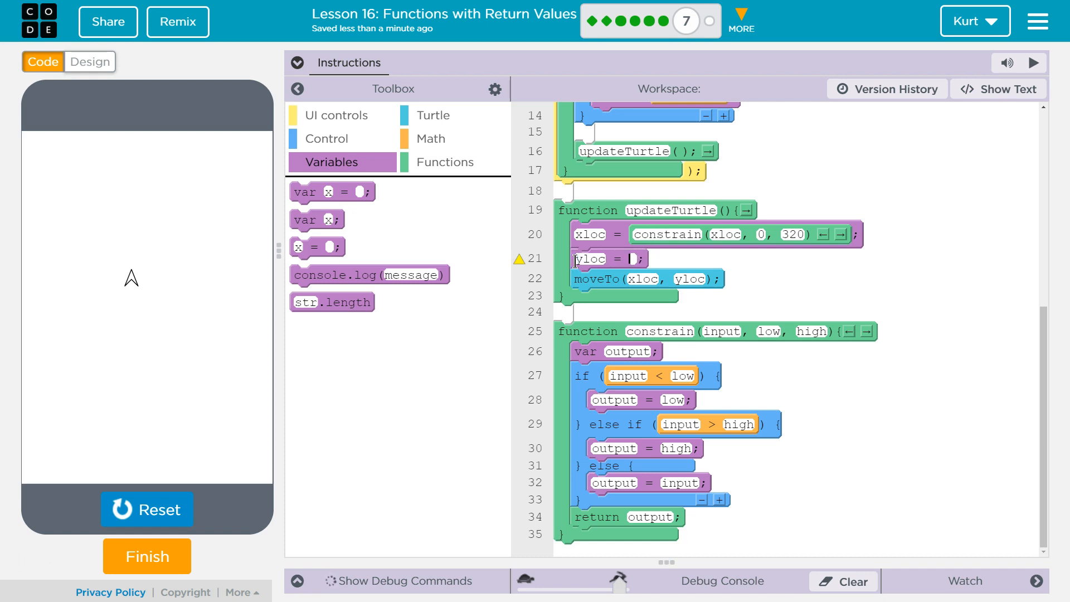
{"action": "type", "text": "constrain(yloc"}
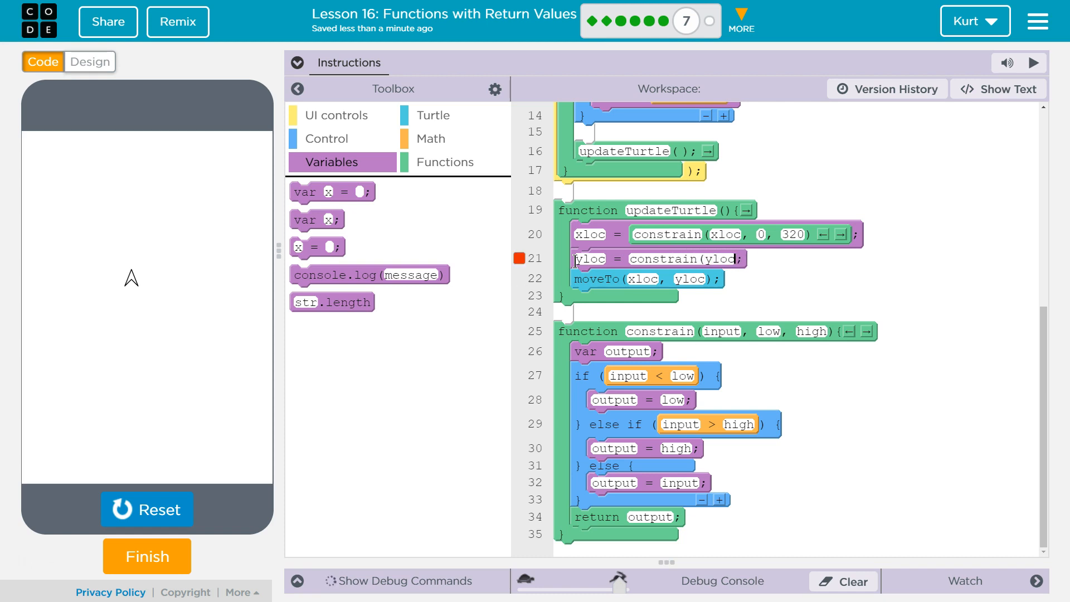
{"action": "type", "text": ","}
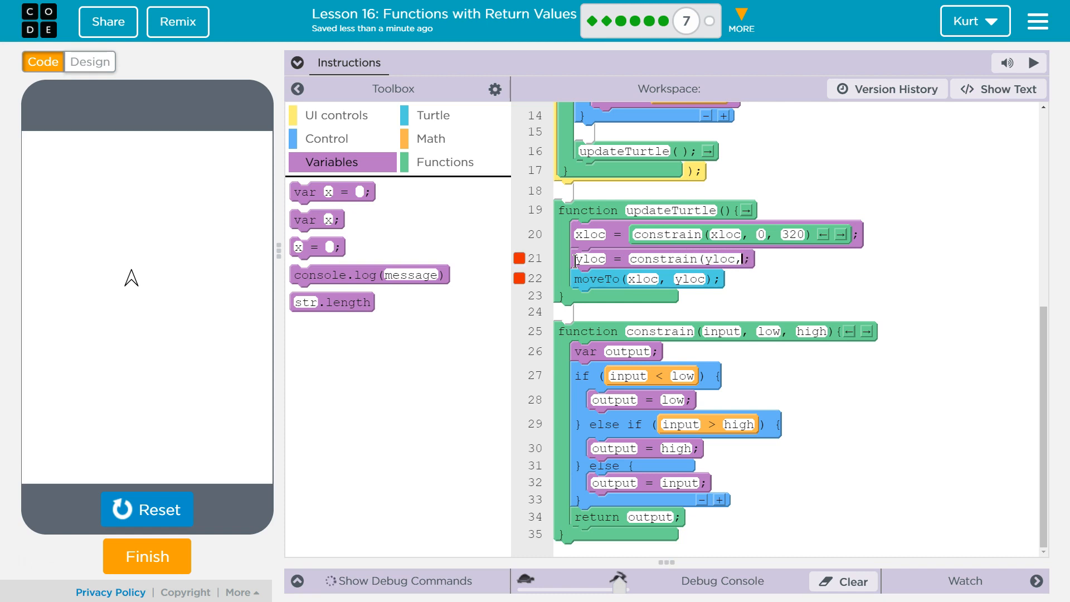
{"action": "type", "text": "0,"}
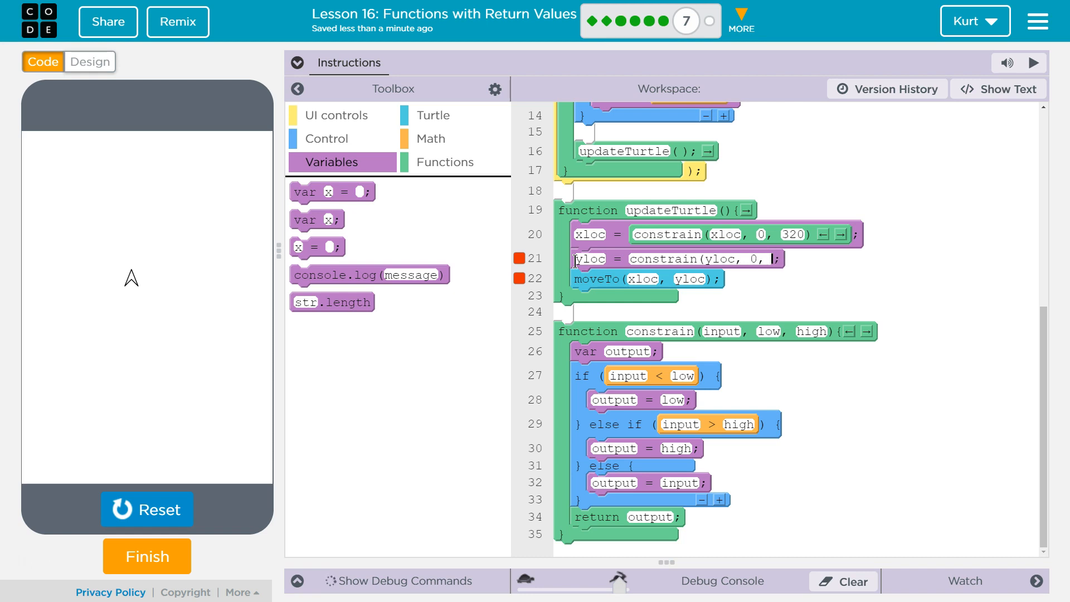
{"action": "type", "text": "450"}
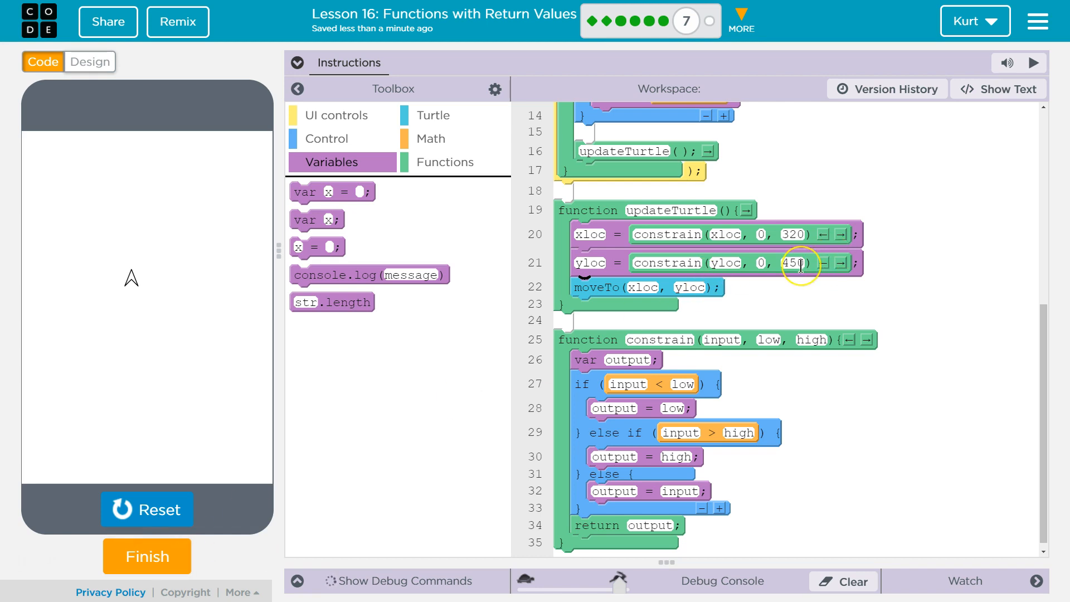
{"action": "mouse_move", "coordinate": [689, 286]}
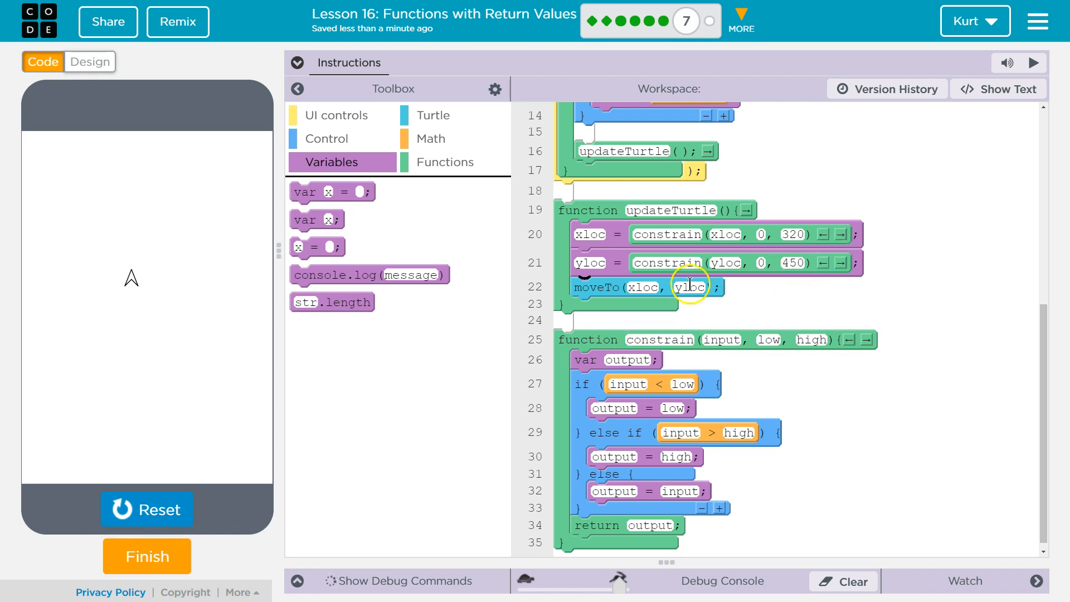
{"action": "mouse_move", "coordinate": [595, 540]}
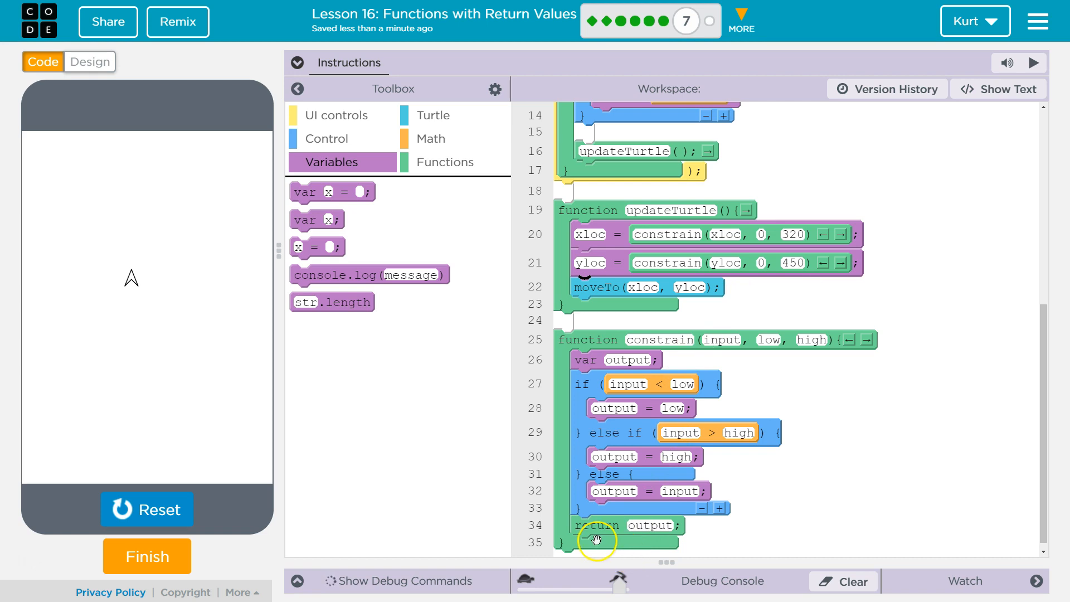
{"action": "mouse_move", "coordinate": [558, 245]}
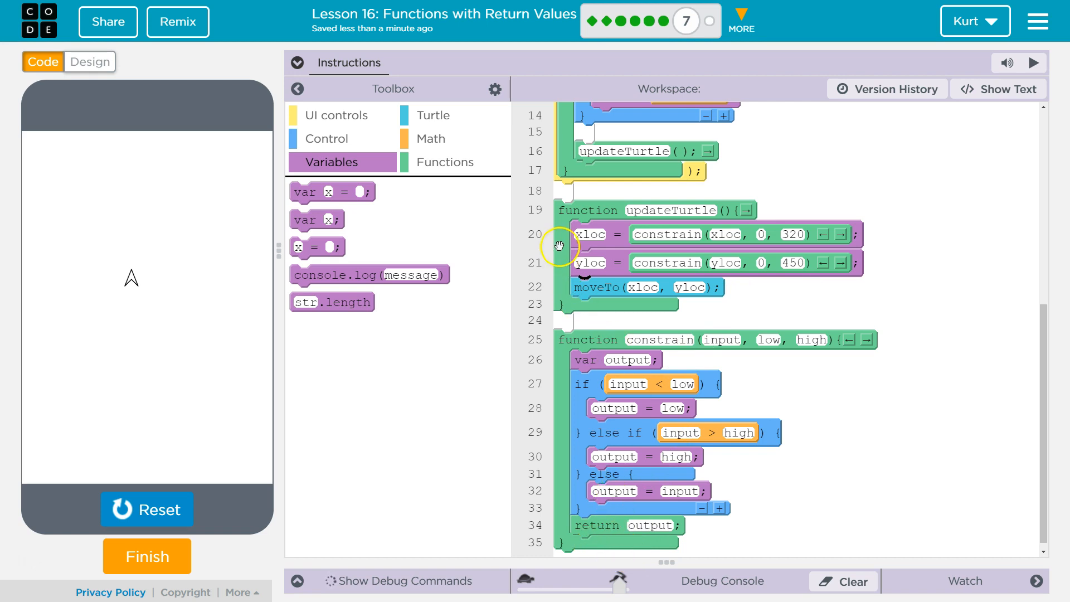
{"action": "mouse_move", "coordinate": [184, 527]}
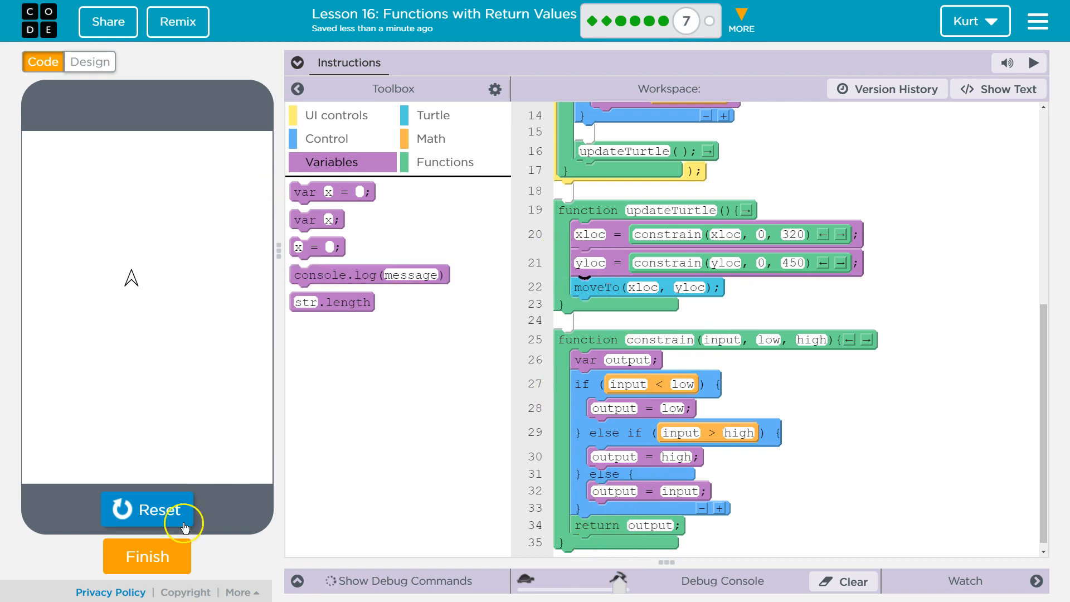
{"action": "mouse_move", "coordinate": [148, 504]}
{"action": "type", "text": "10"}
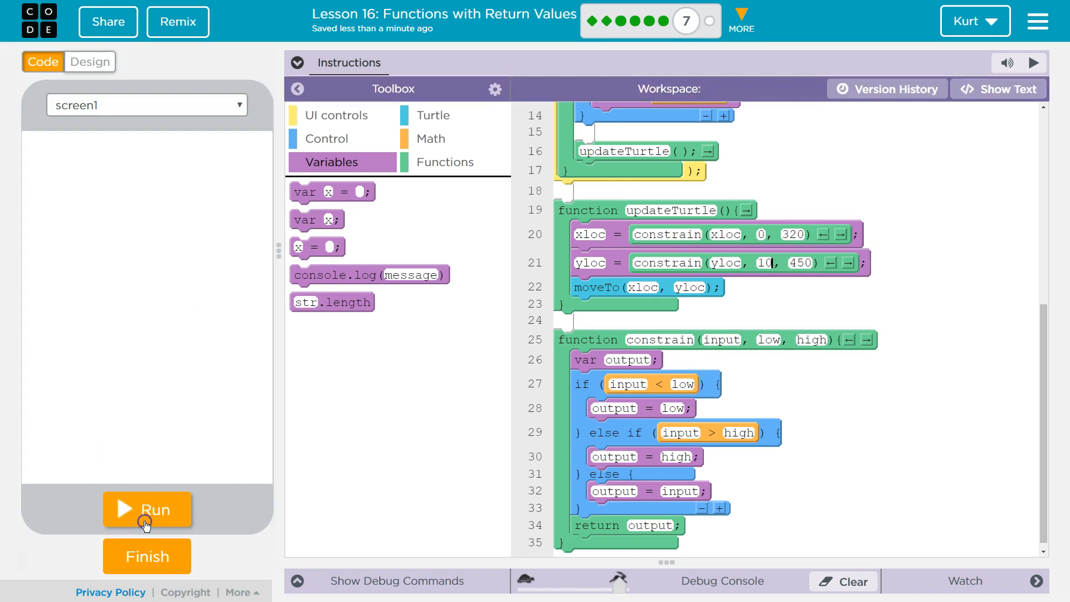
Run the app with yloc lower bounds of 10 and 20, then reset and restore the bound to 0.
{"action": "left_click", "coordinate": [146, 510]}
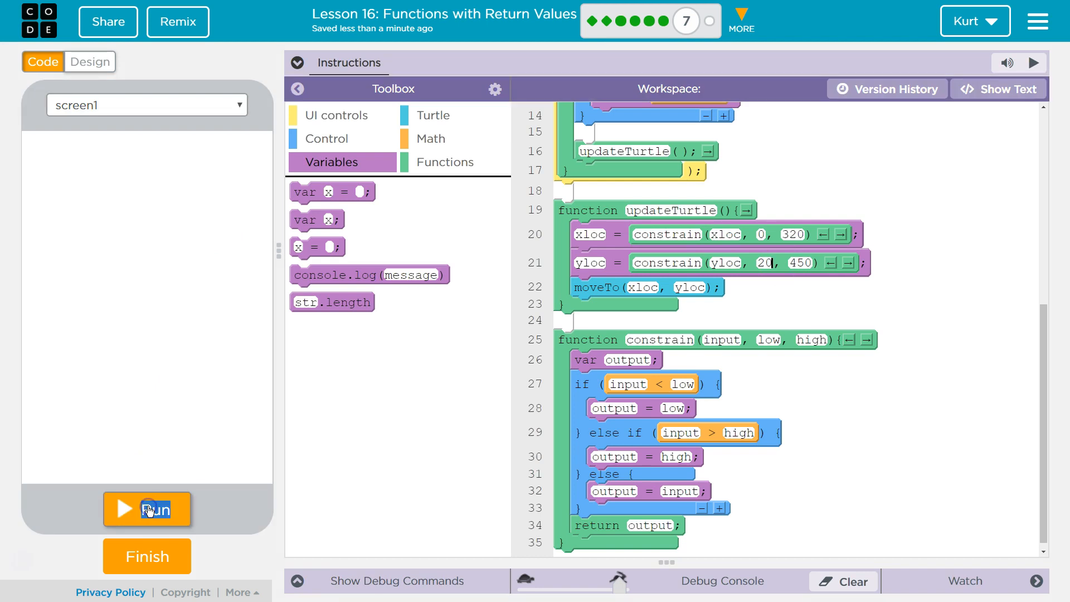
{"action": "left_click", "coordinate": [147, 509]}
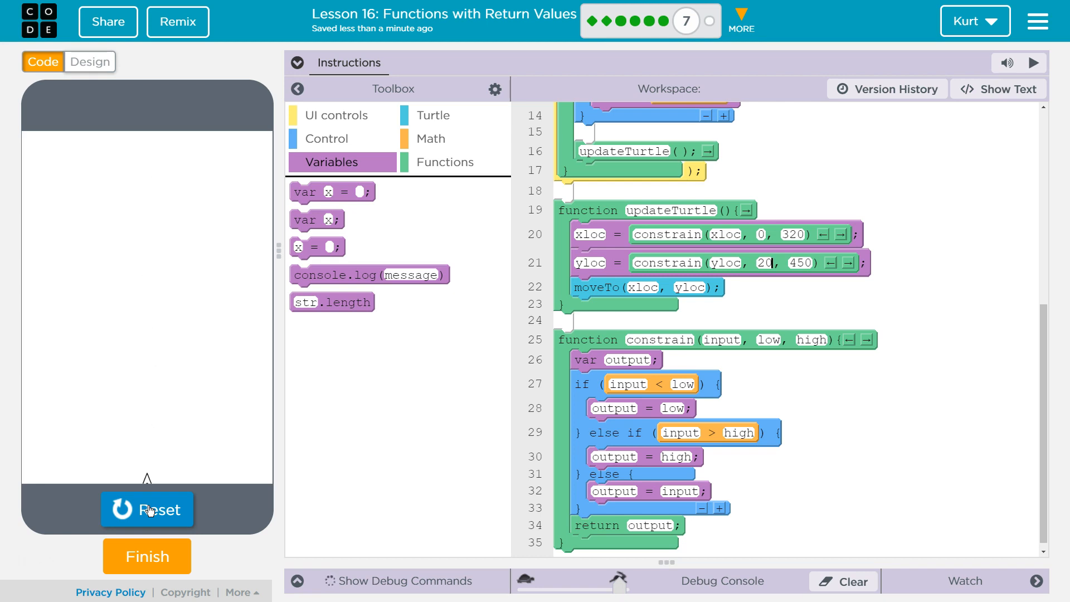
{"action": "left_click", "coordinate": [147, 509]}
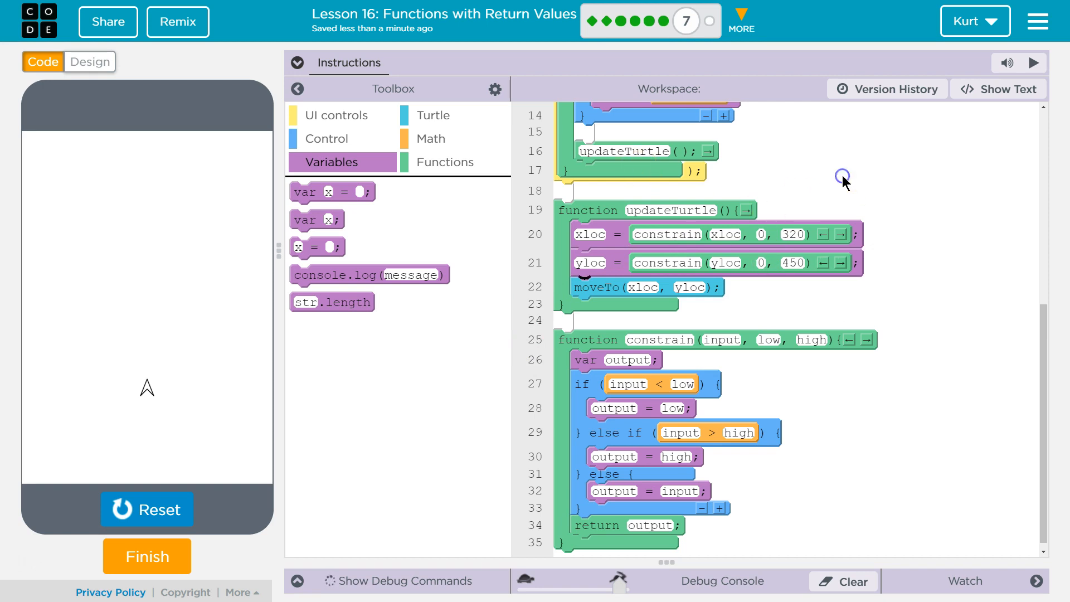
{"action": "mouse_move", "coordinate": [439, 398]}
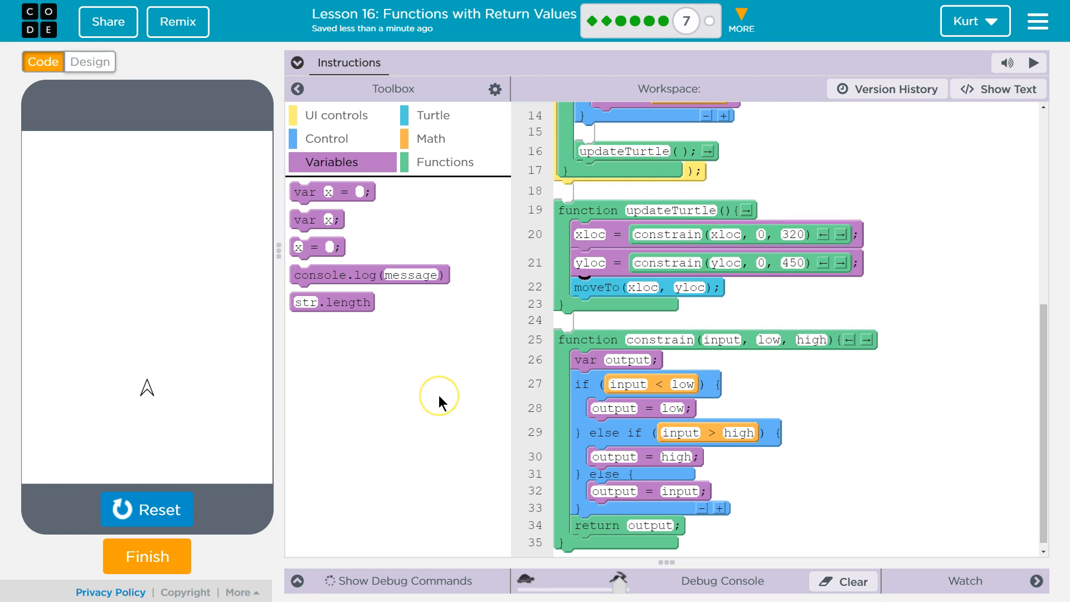
Run and test the clamped turtle app once more, then submit it with Finish.
{"action": "scroll", "scroll_direction": "up", "scroll_amount": 3}
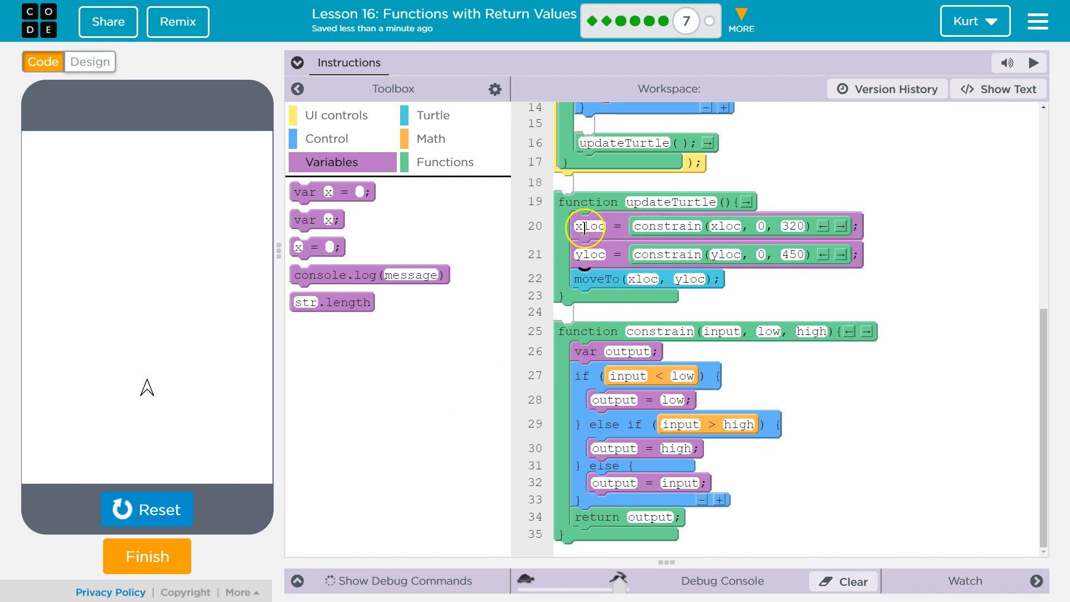
{"action": "mouse_move", "coordinate": [614, 225]}
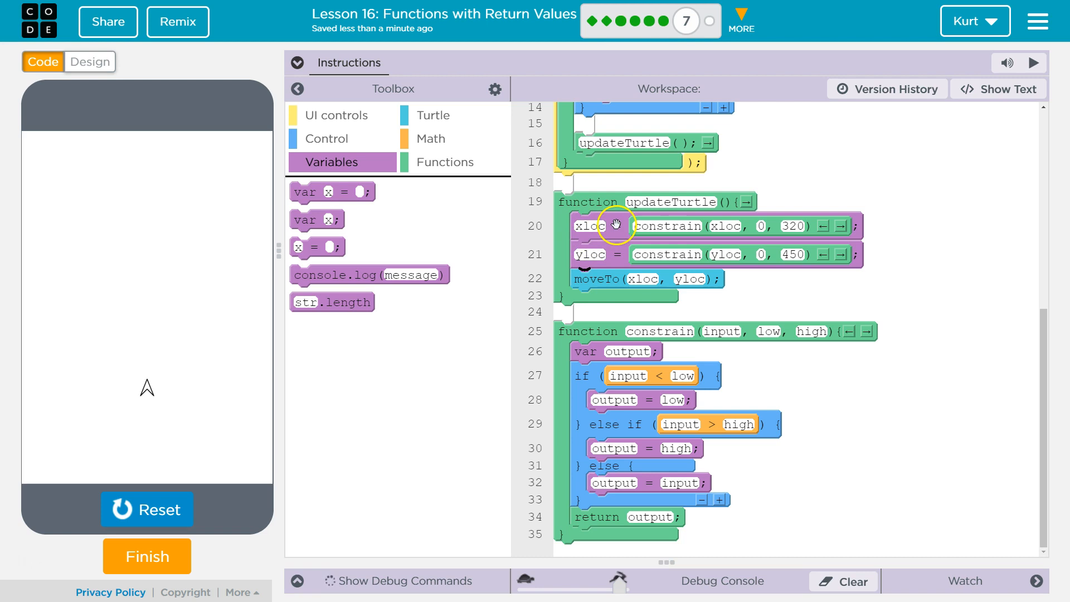
{"action": "mouse_move", "coordinate": [750, 235]}
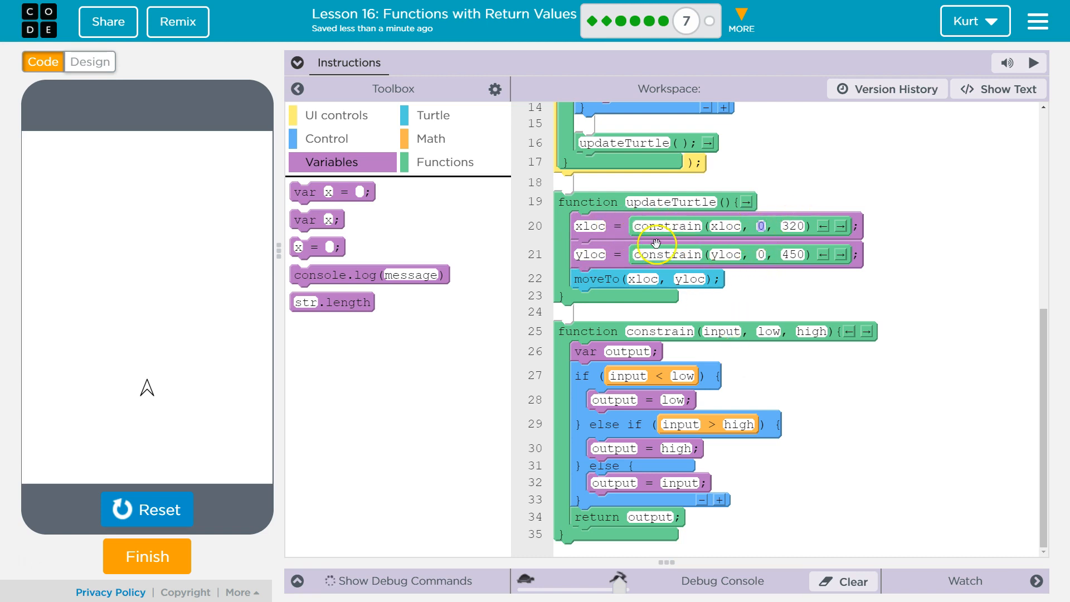
{"action": "left_click", "coordinate": [147, 510]}
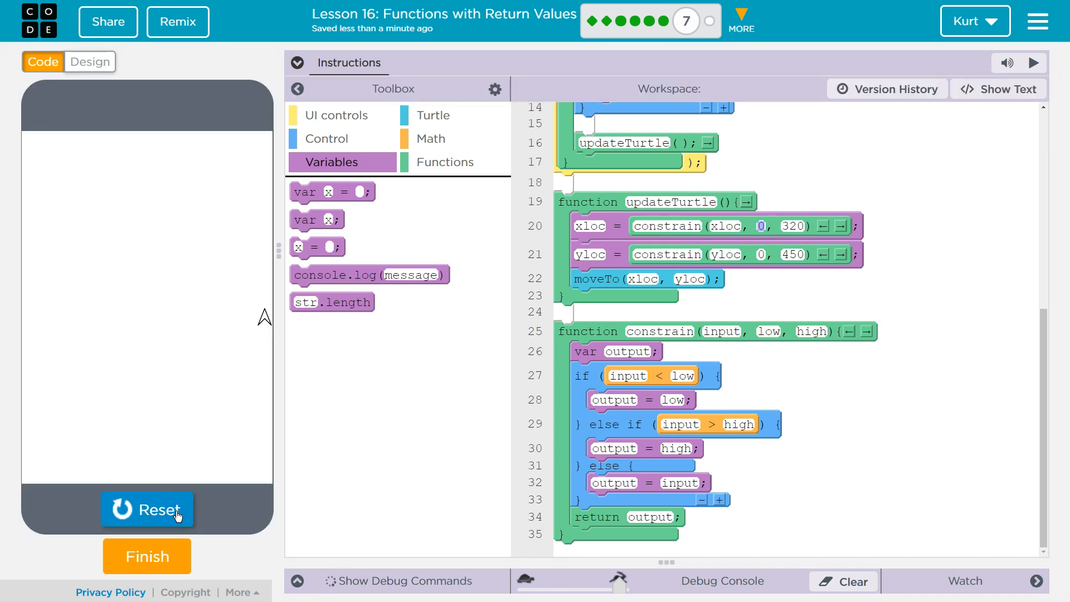
{"action": "mouse_move", "coordinate": [115, 549]}
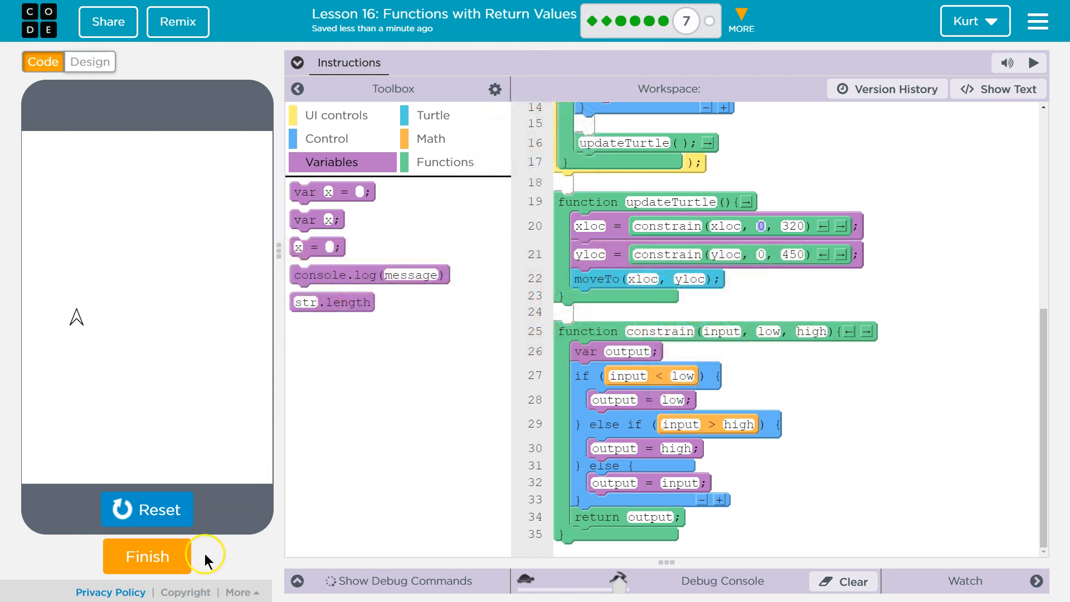
{"action": "left_click", "coordinate": [146, 556]}
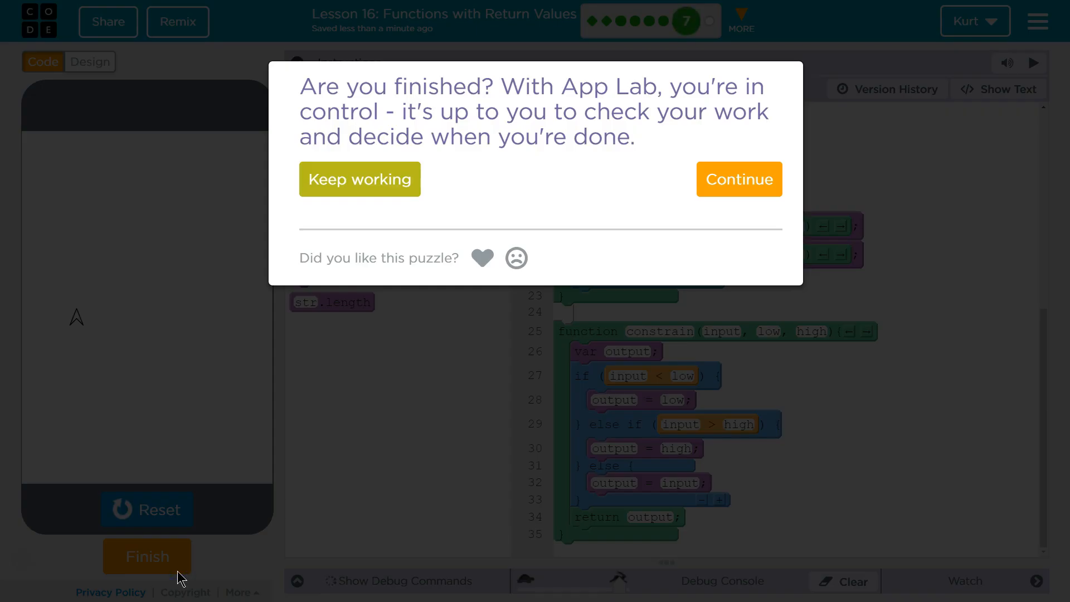